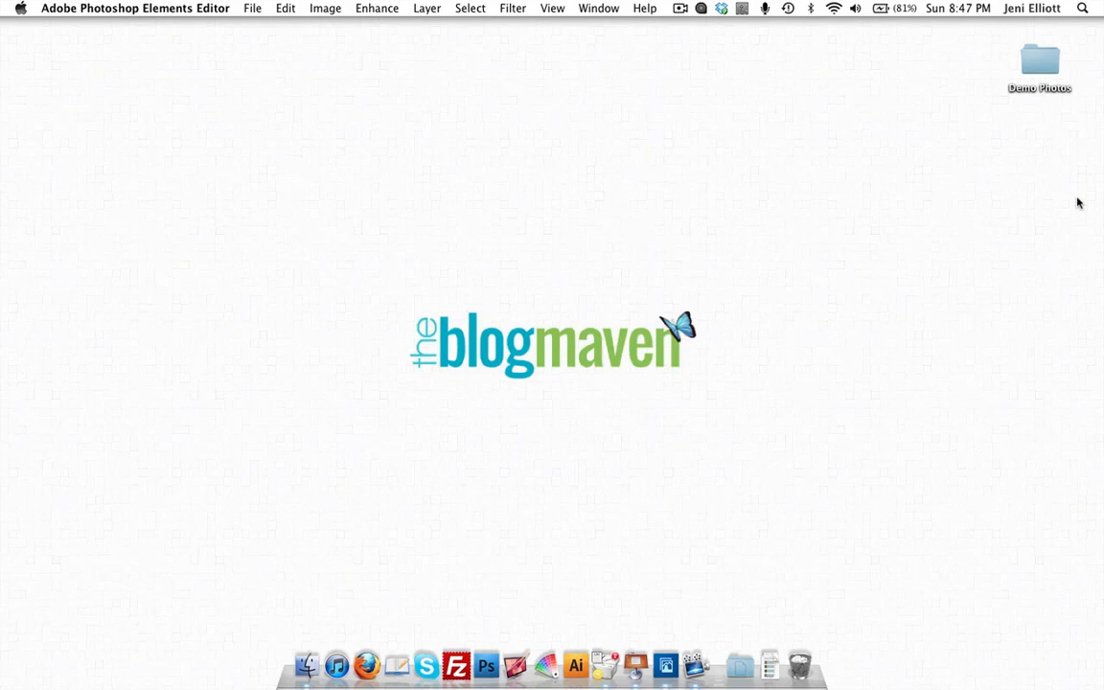
{"action": "mouse_move", "coordinate": [1037, 74]}
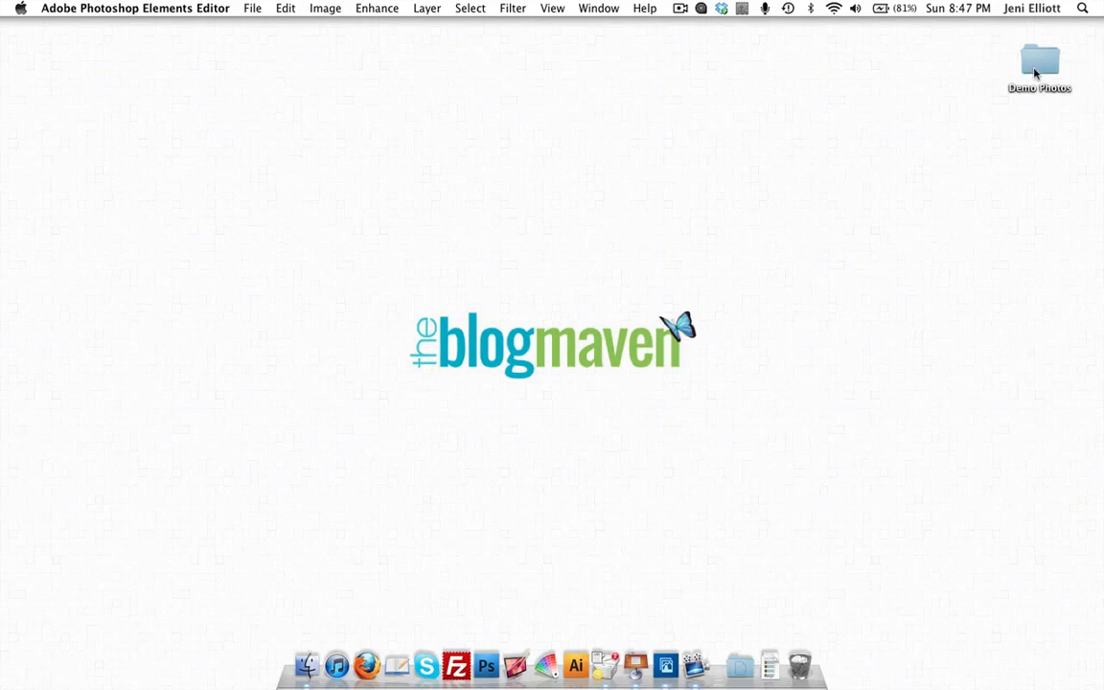
Open the desktop's Demo Photos folder in Finder to show its seven JPG photos.
{"action": "double_click", "coordinate": [1040, 63]}
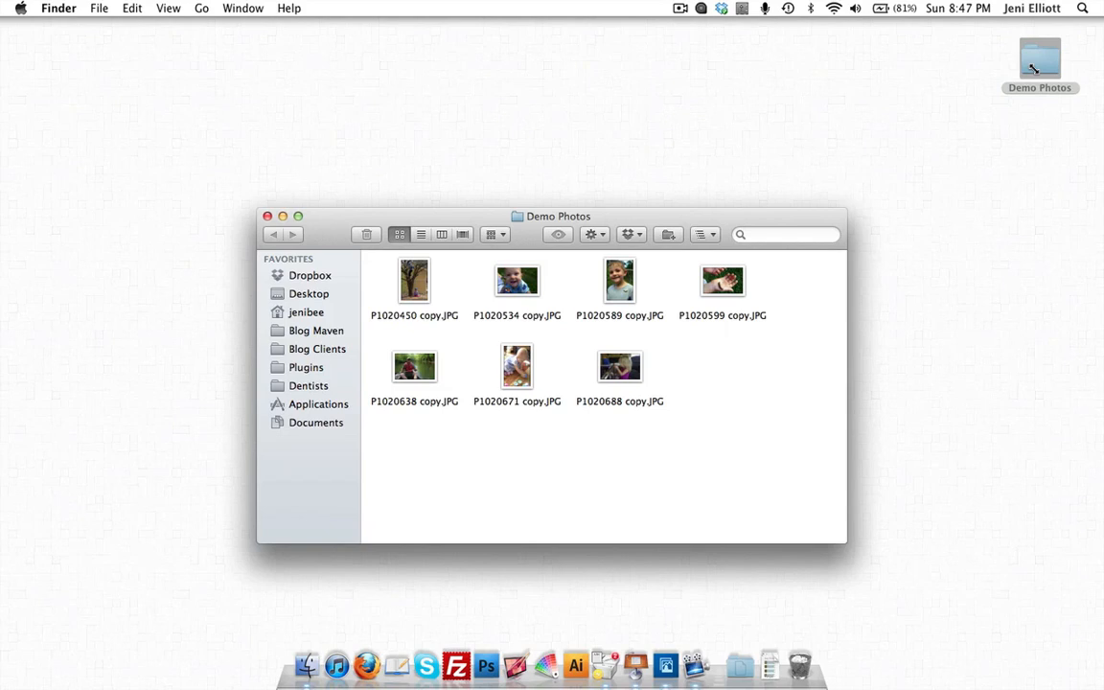
{"action": "mouse_move", "coordinate": [459, 267]}
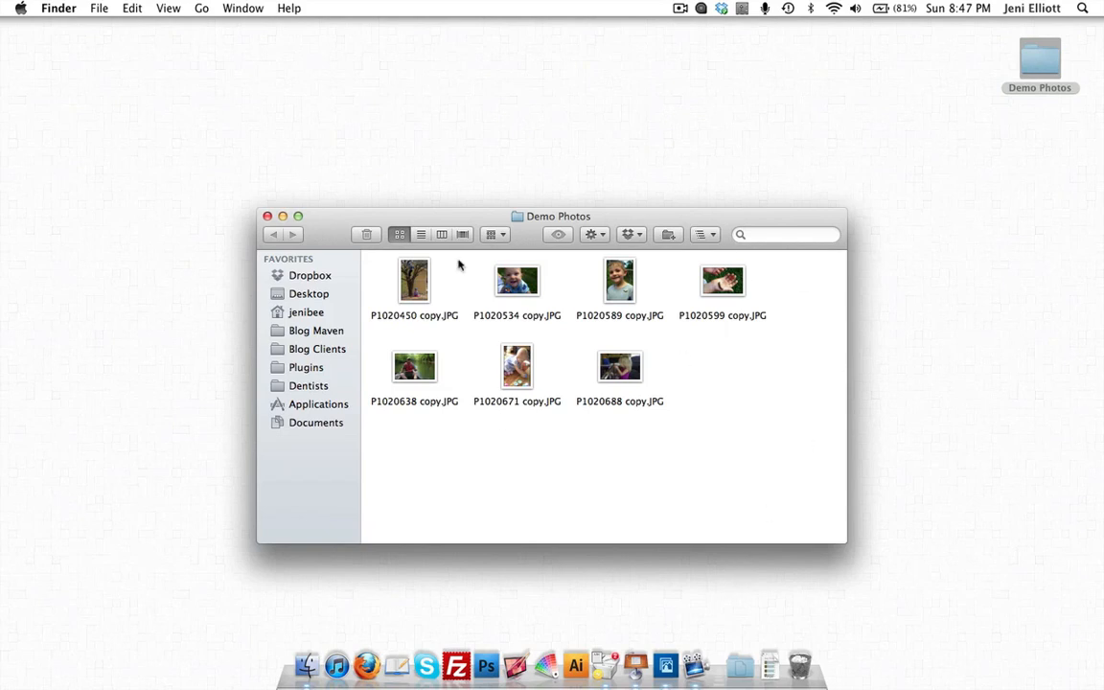
{"action": "mouse_move", "coordinate": [460, 333]}
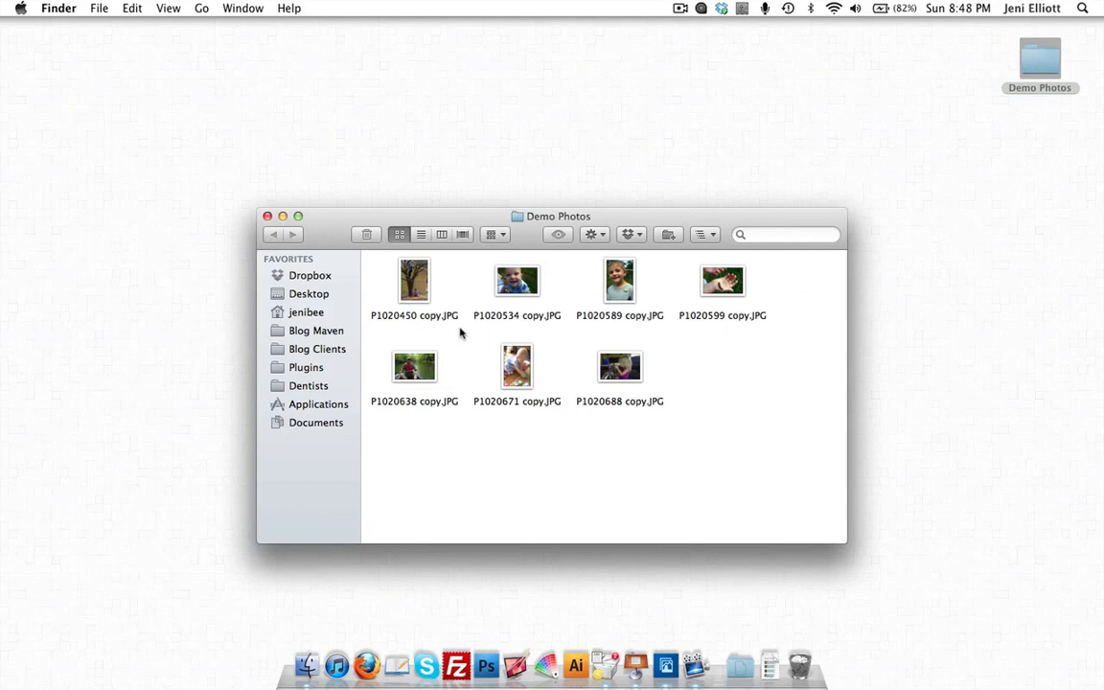
Show Get Info for P1020450 copy.JPG, a 3.2 MB, 2520 × 3776 JPEG.
{"action": "right_click", "coordinate": [414, 279]}
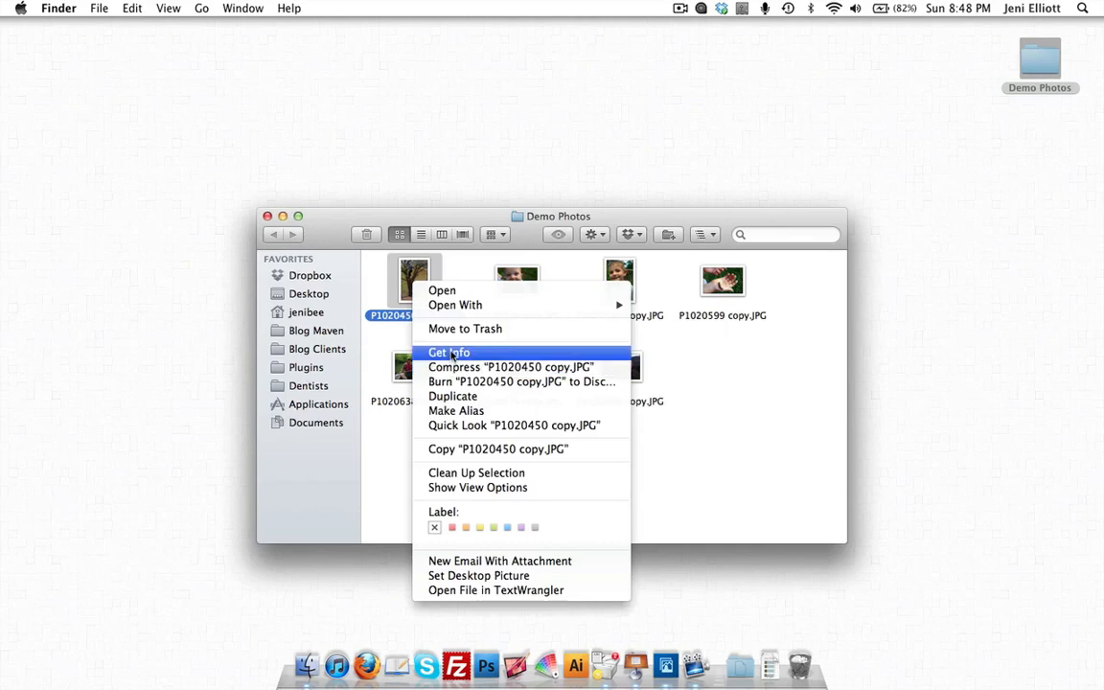
{"action": "left_click", "coordinate": [448, 351]}
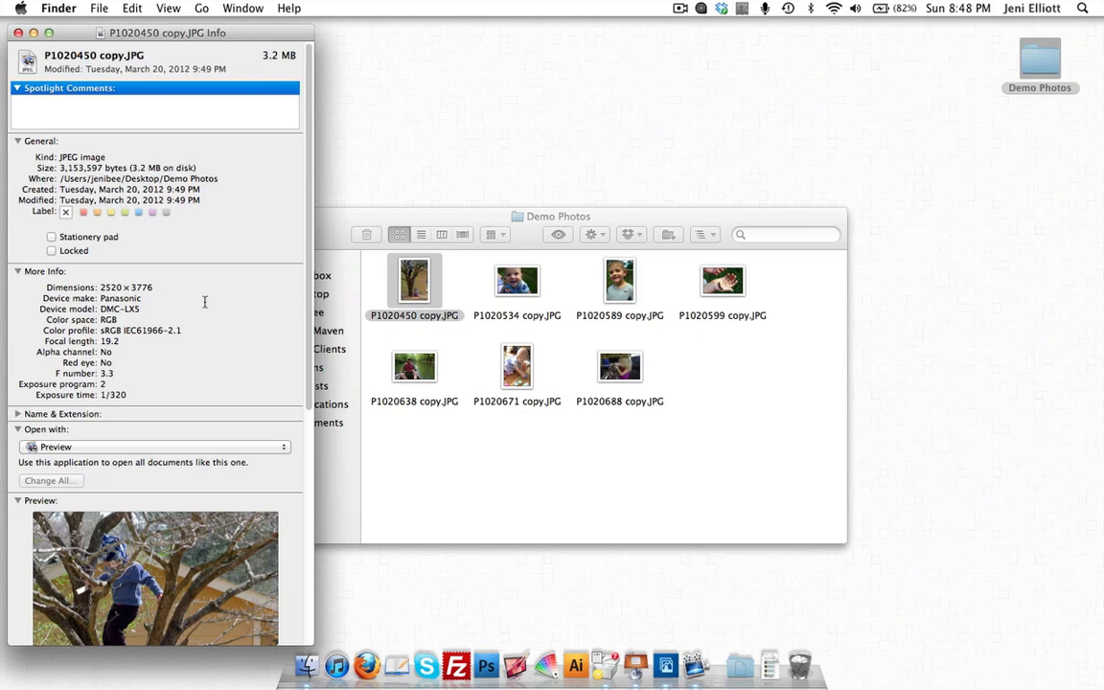
{"action": "mouse_move", "coordinate": [55, 170]}
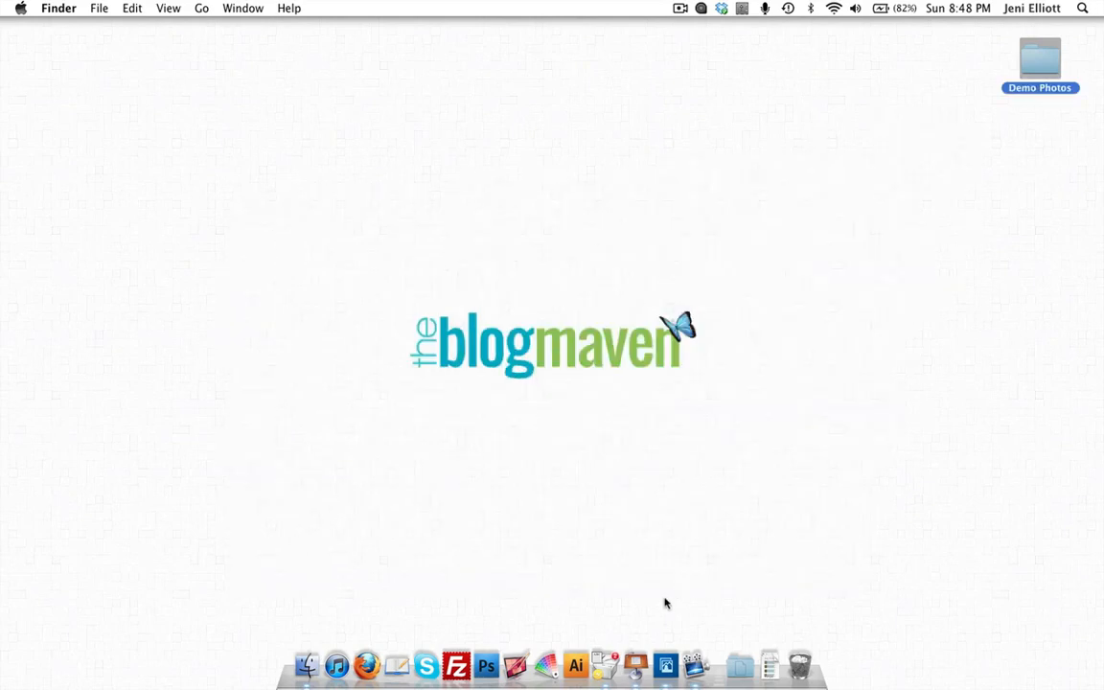
Switch to Photoshop Elements Editor and bring up its File menu.
{"action": "left_click", "coordinate": [486, 664]}
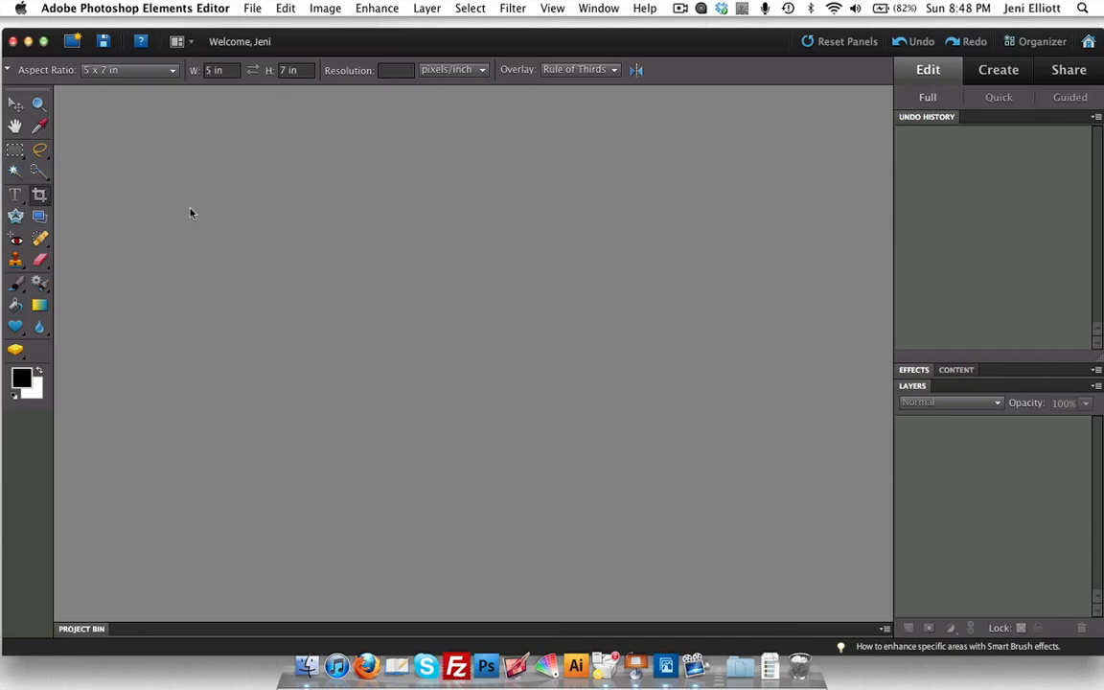
{"action": "mouse_move", "coordinate": [259, 12]}
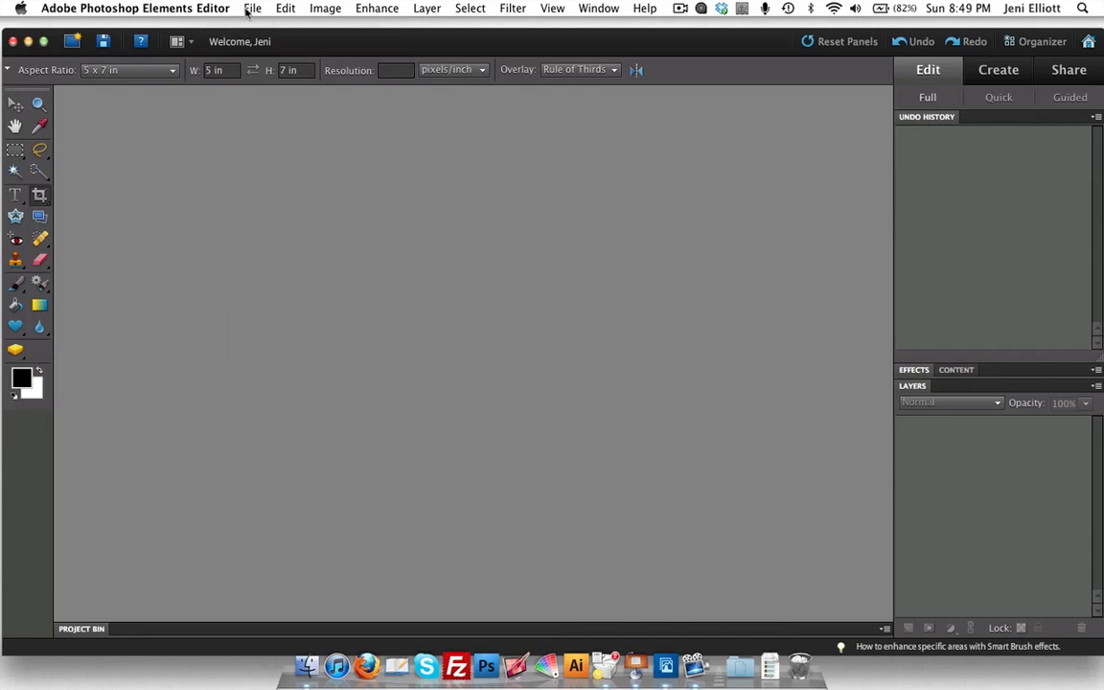
{"action": "left_click", "coordinate": [253, 7]}
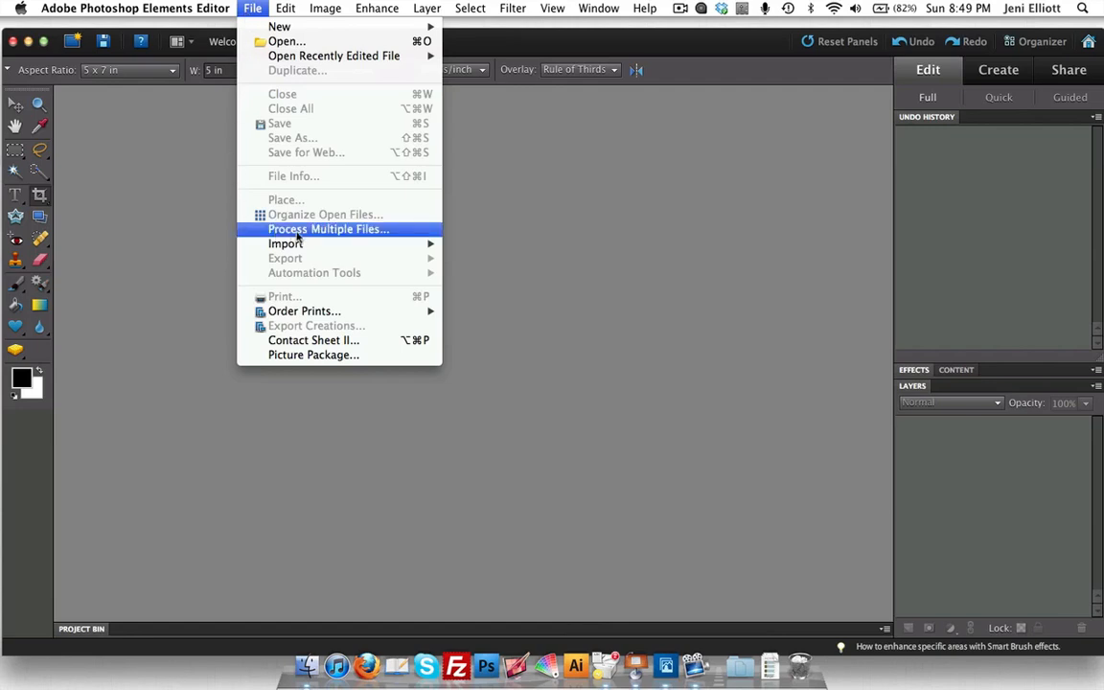
{"action": "mouse_move", "coordinate": [299, 235]}
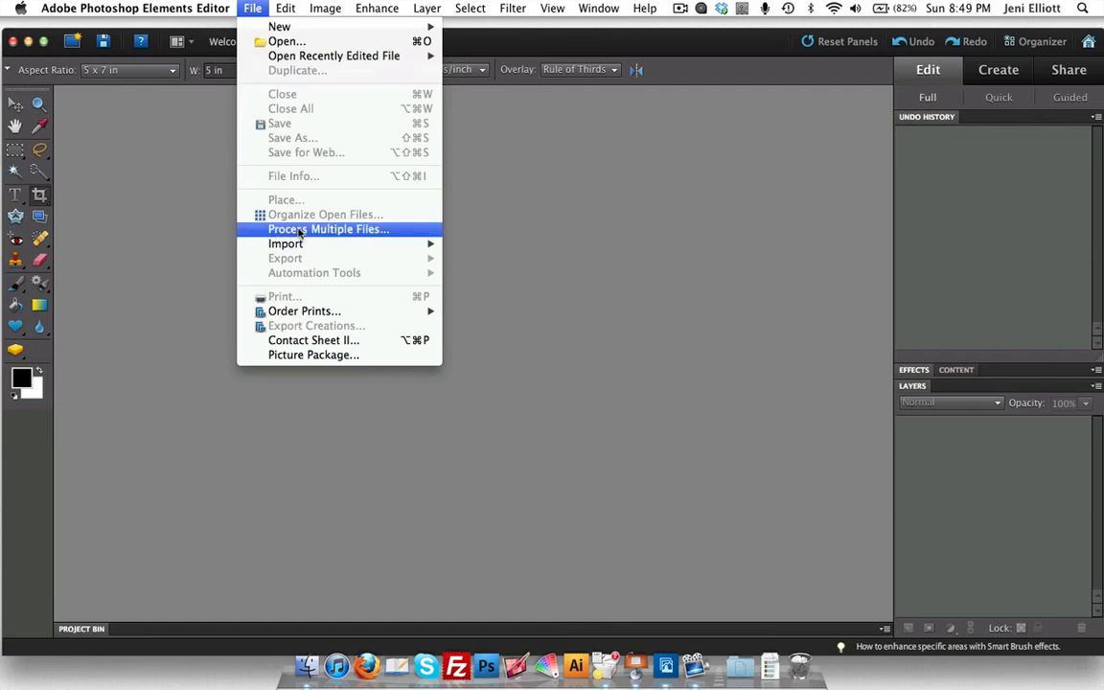
Start Process Multiple Files and choose Desktop > Demo Photos as the source folder.
{"action": "left_click", "coordinate": [329, 228]}
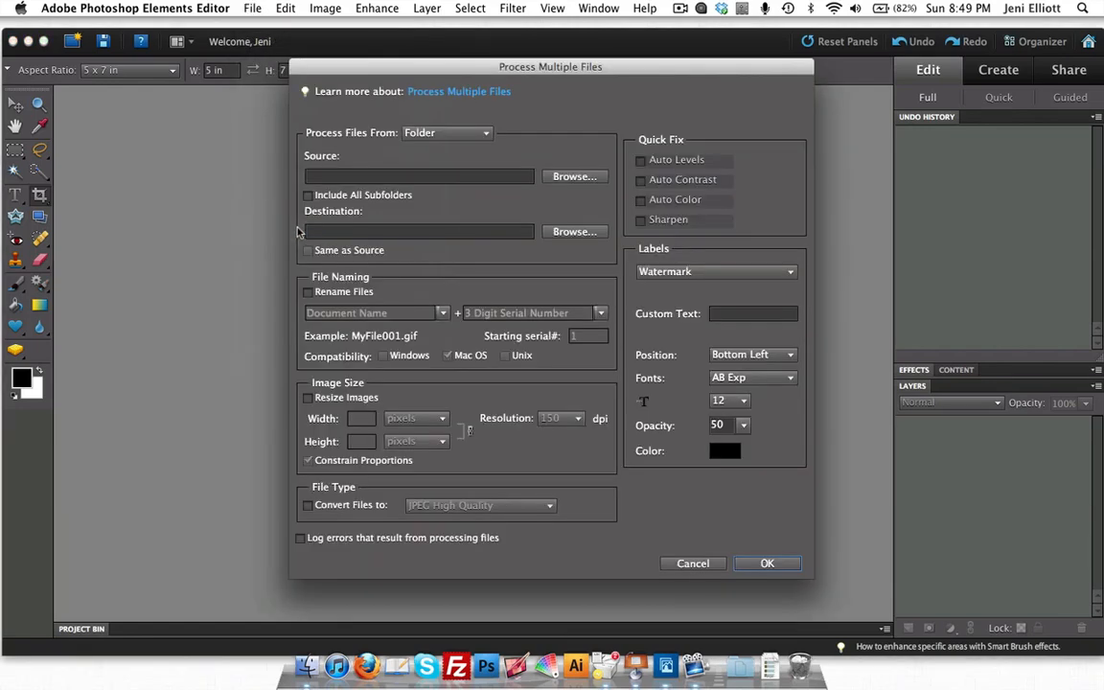
{"action": "mouse_move", "coordinate": [298, 233]}
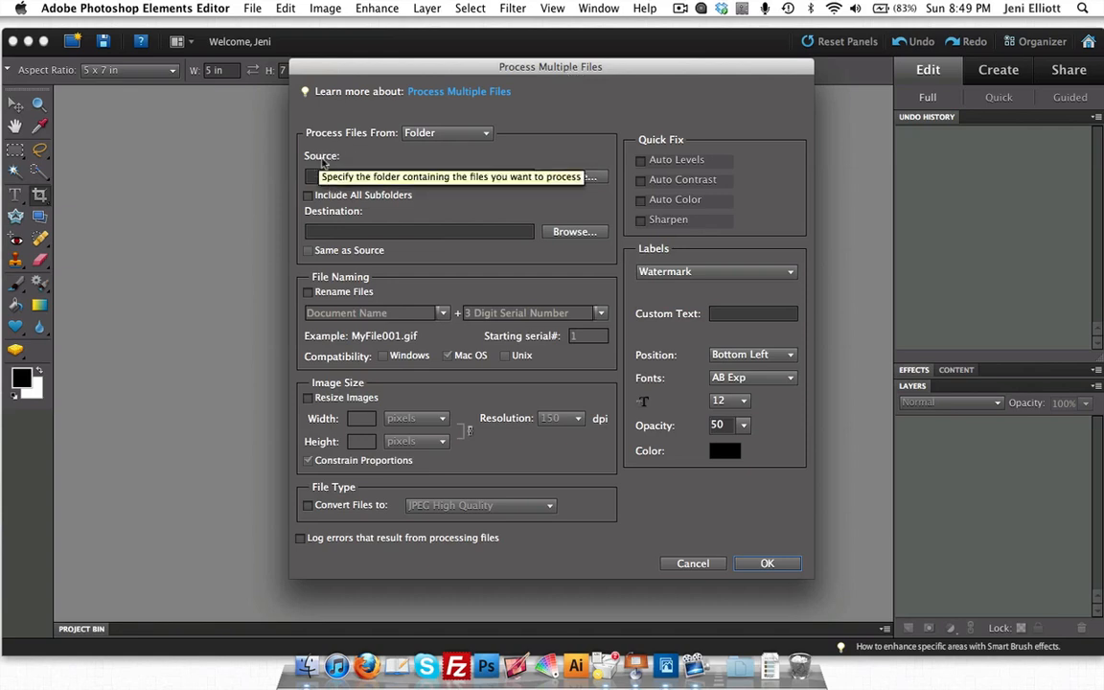
{"action": "left_click", "coordinate": [591, 176]}
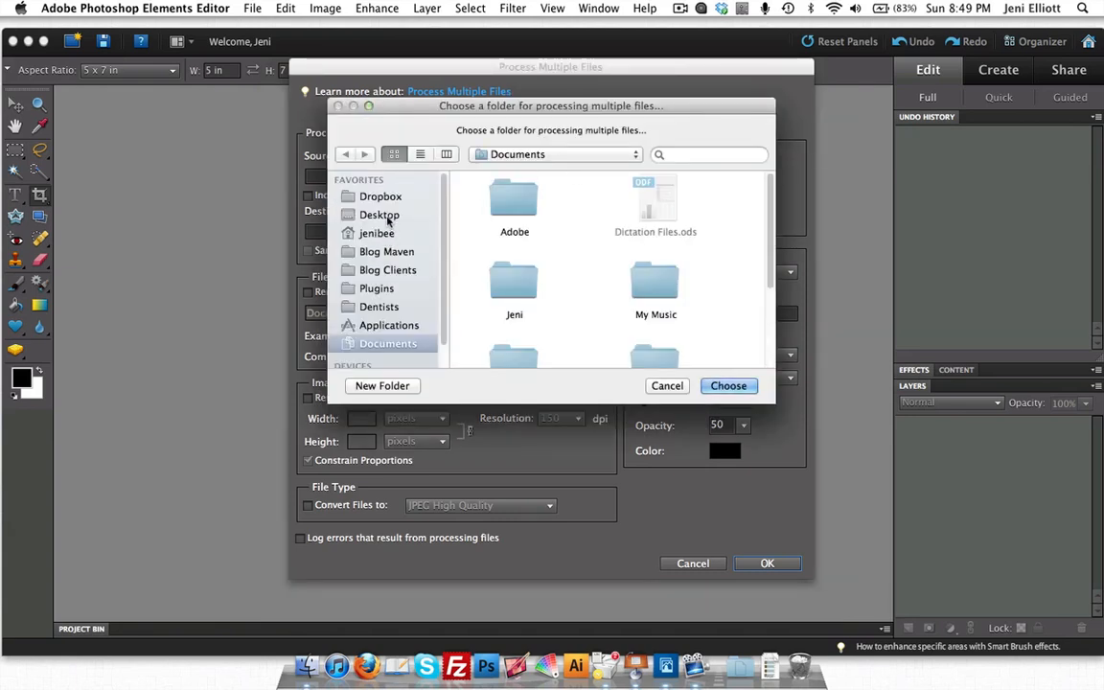
{"action": "left_click", "coordinate": [379, 214]}
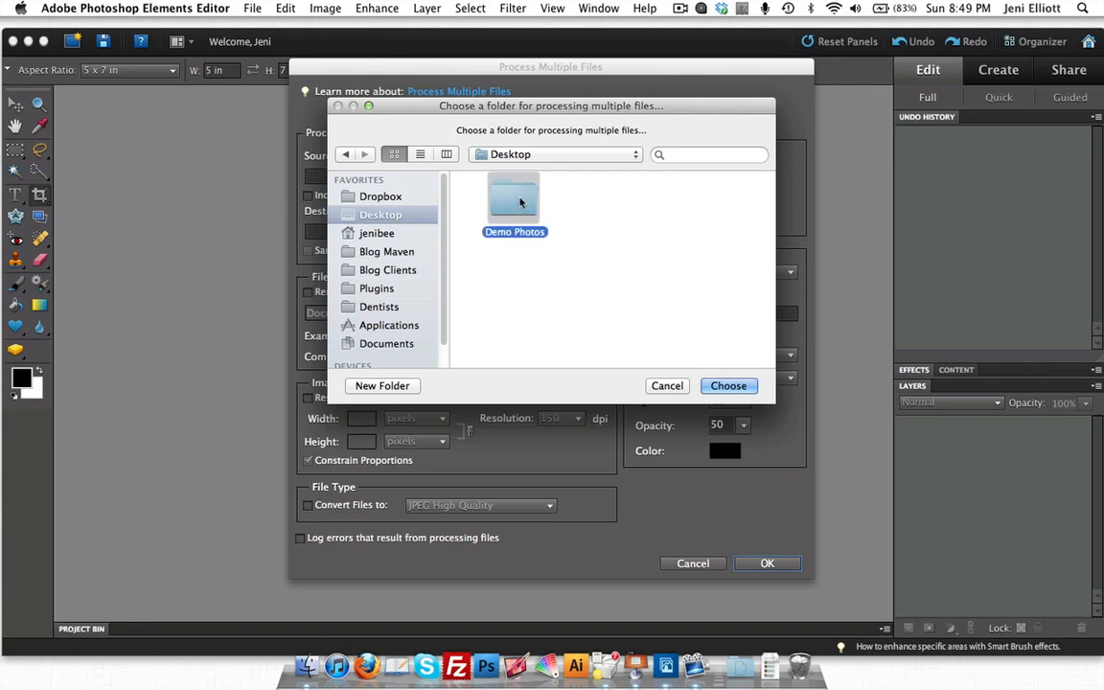
{"action": "left_click", "coordinate": [728, 385]}
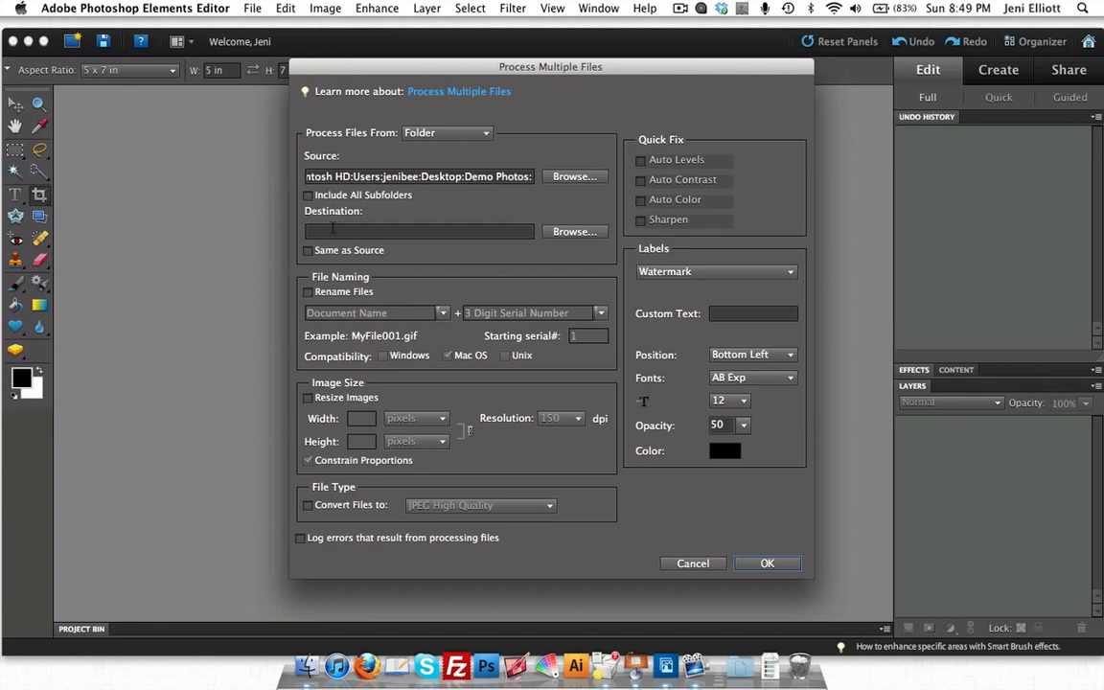
Create a new Resized Images folder on the desktop and choose it as destination.
{"action": "left_click", "coordinate": [575, 231]}
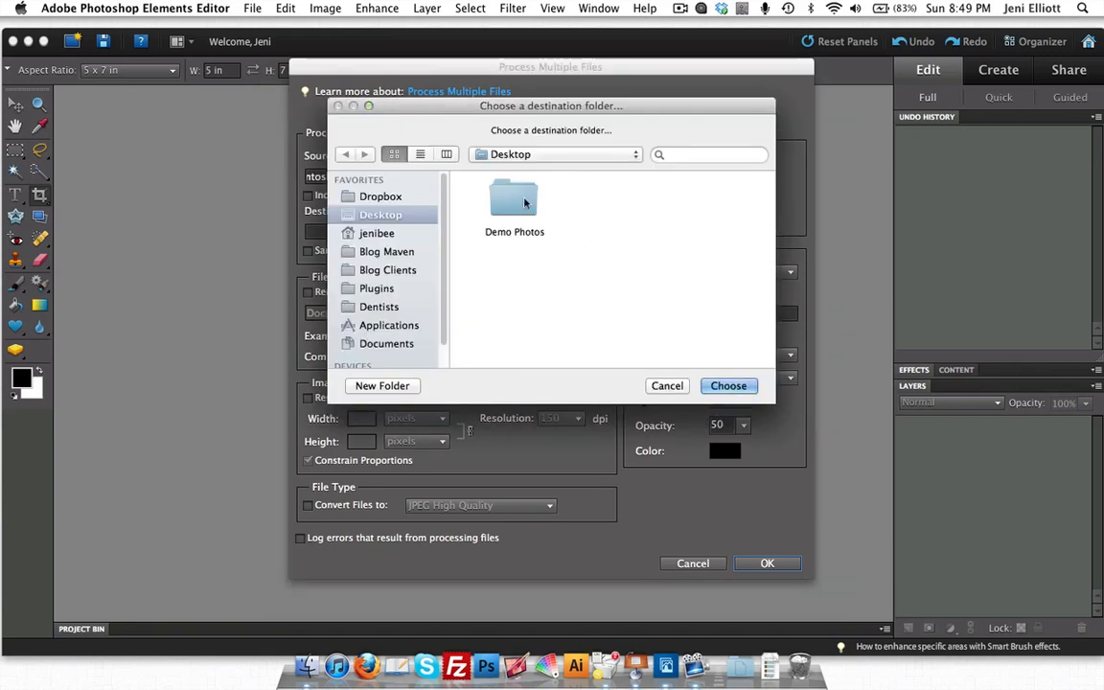
{"action": "left_click", "coordinate": [382, 385]}
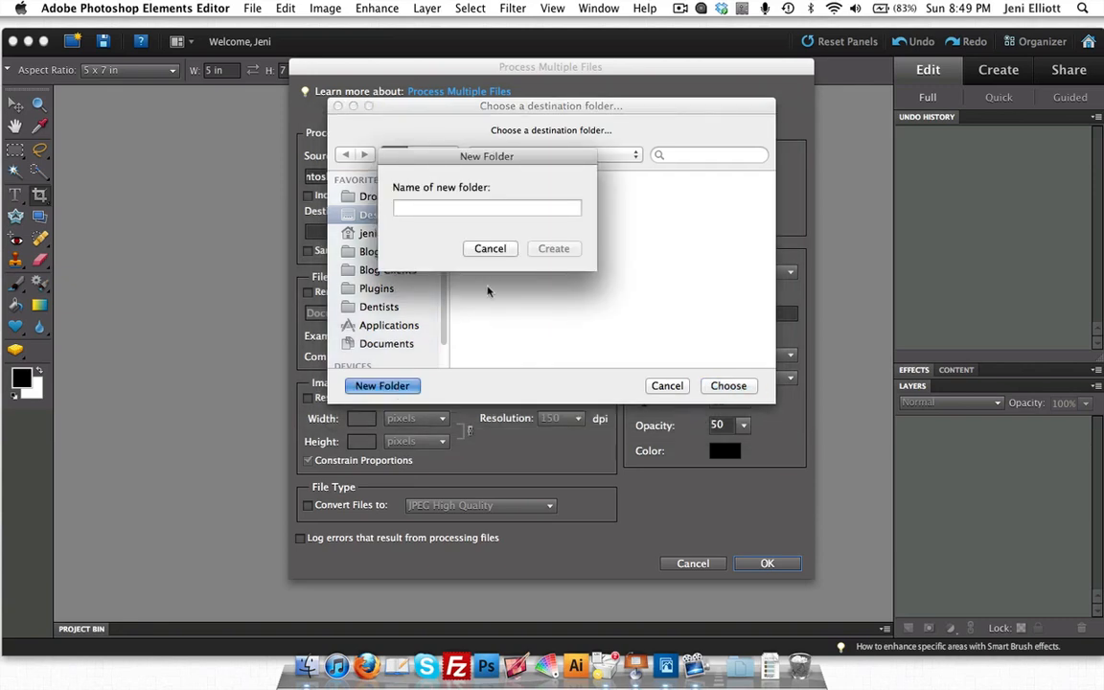
{"action": "type", "text": "Resized Images"}
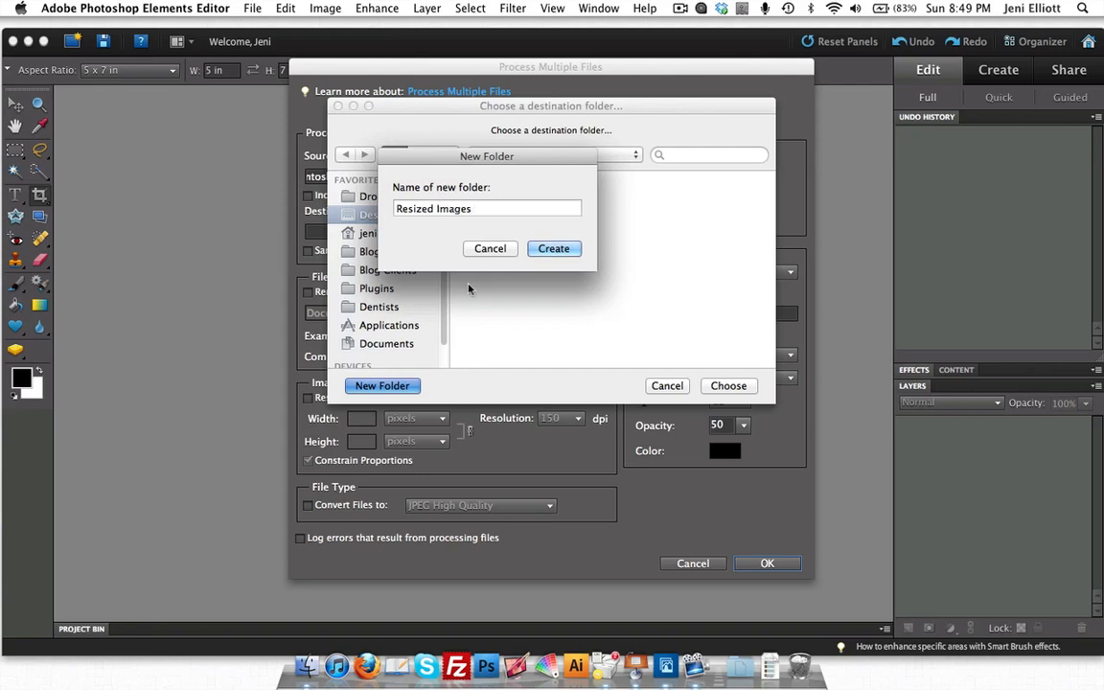
{"action": "left_click", "coordinate": [553, 248]}
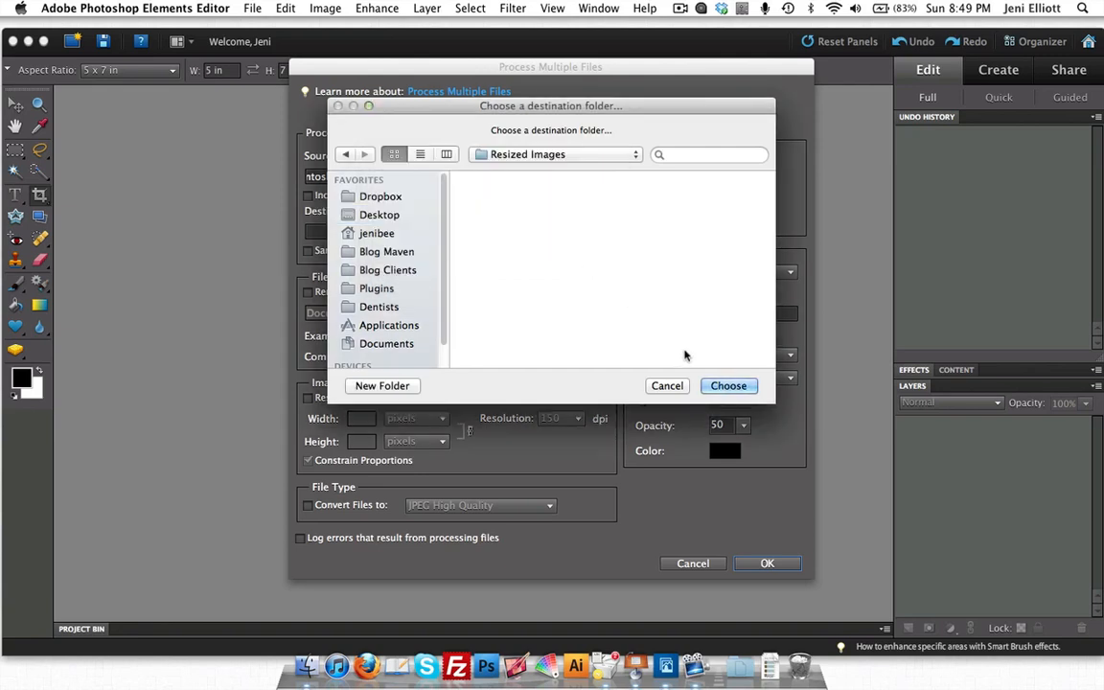
{"action": "left_click", "coordinate": [554, 155]}
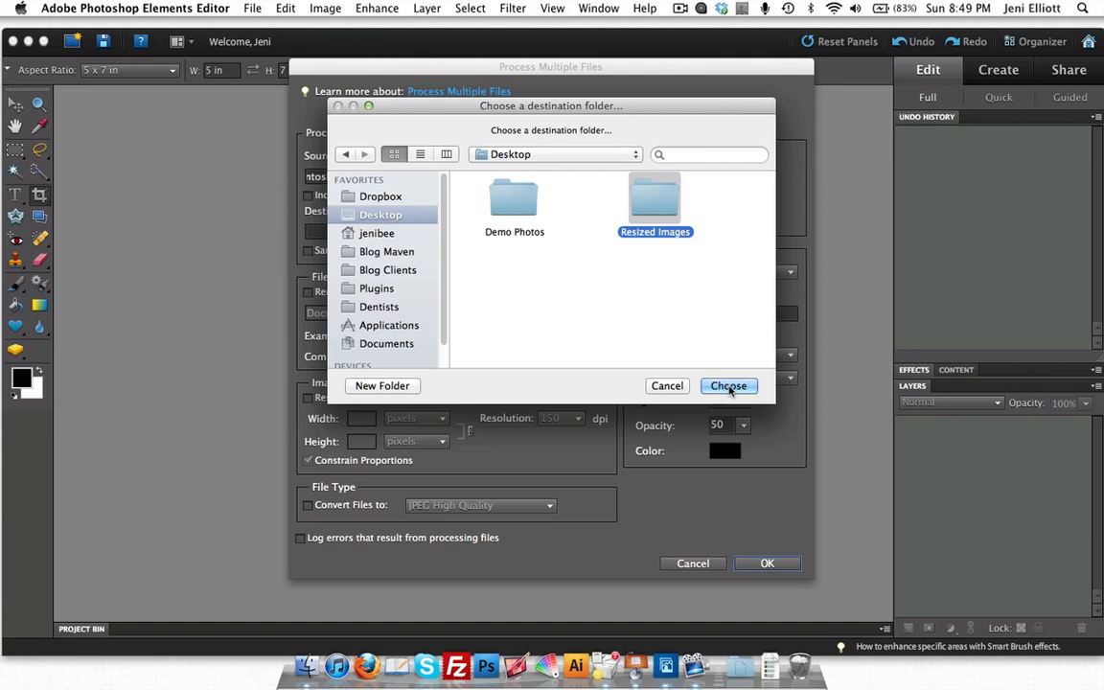
{"action": "left_click", "coordinate": [728, 385]}
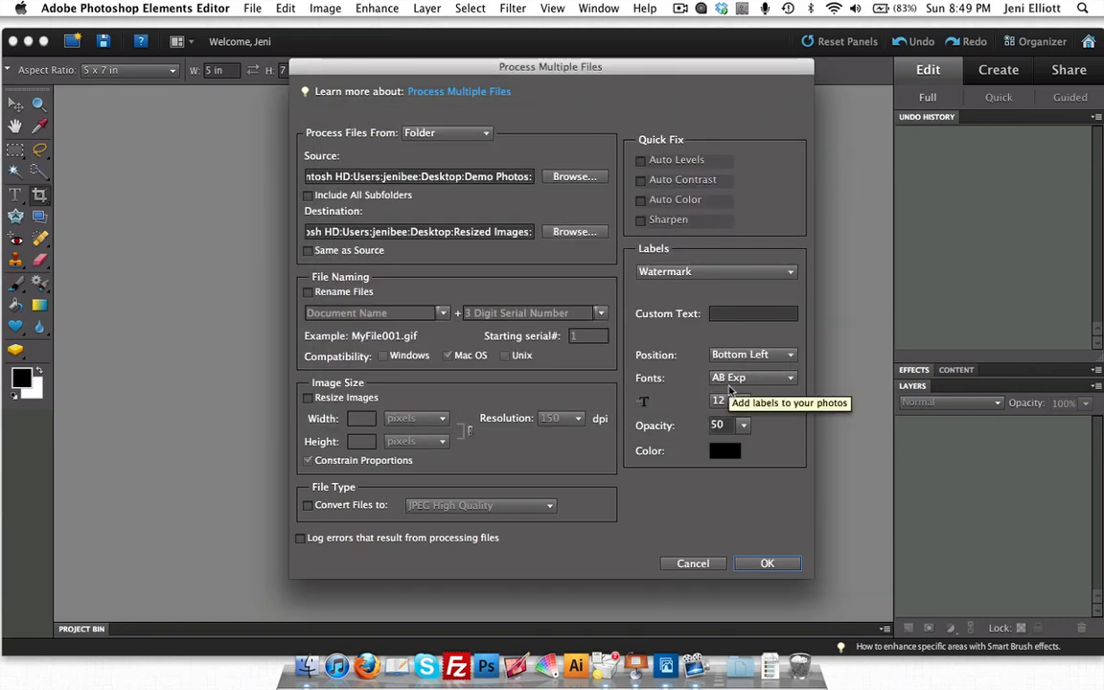
{"action": "mouse_move", "coordinate": [743, 387]}
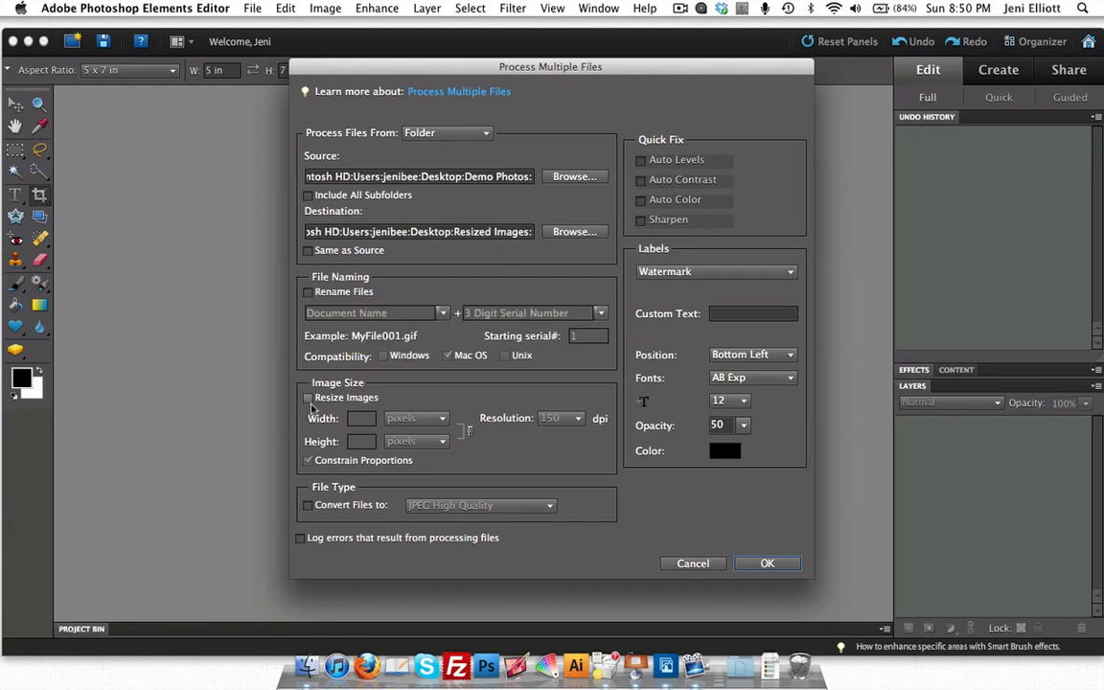
Enable Resize Images at 620 pixels wide, trying 72 dpi before settling on 150 dpi.
{"action": "left_click", "coordinate": [309, 397]}
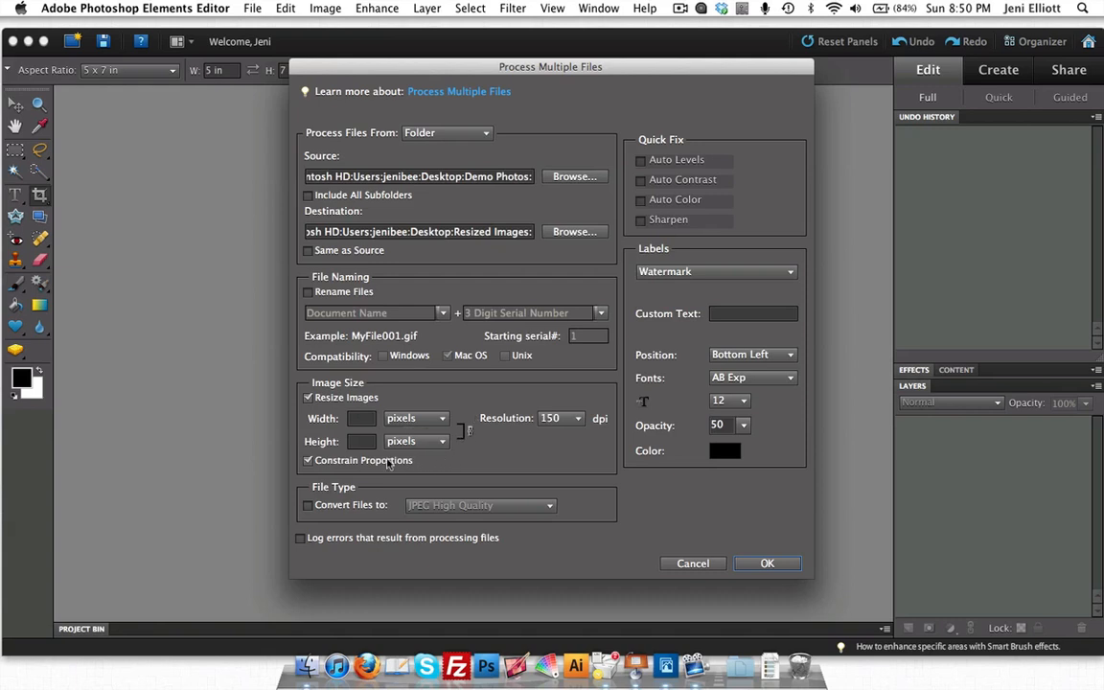
{"action": "mouse_move", "coordinate": [362, 460]}
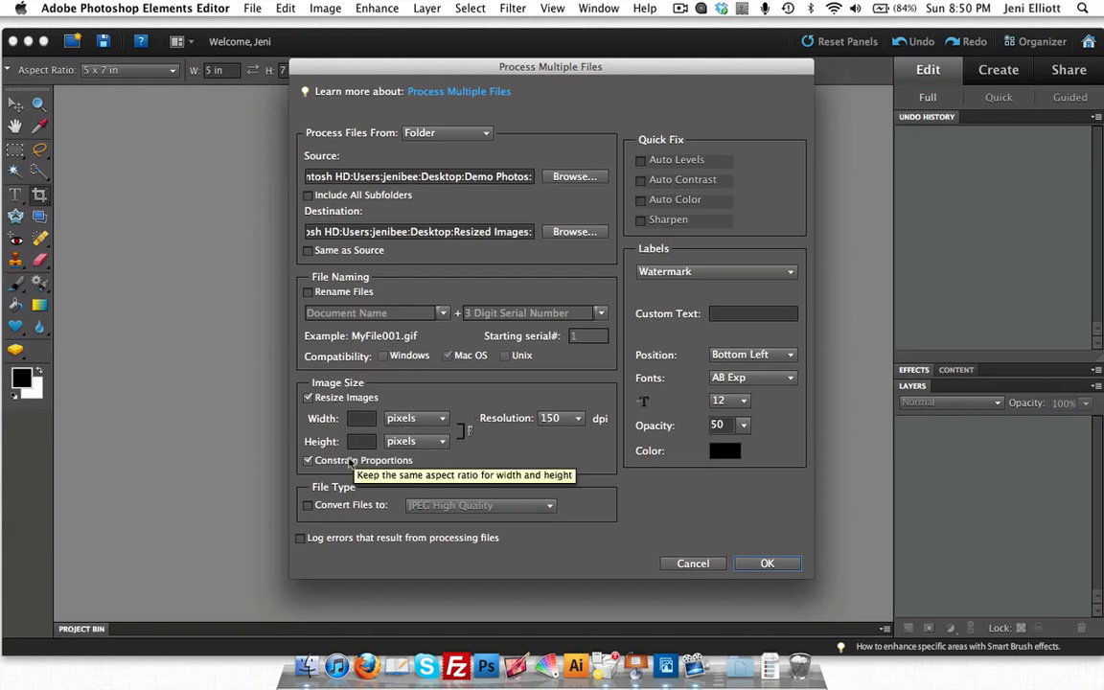
{"action": "mouse_move", "coordinate": [362, 418]}
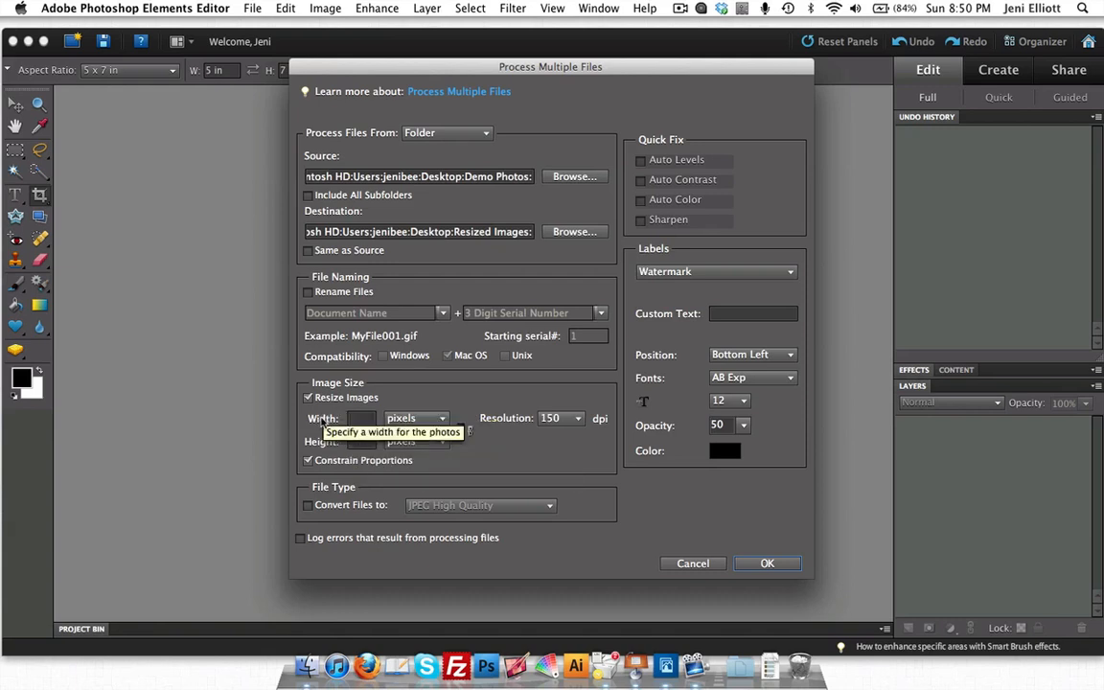
{"action": "mouse_move", "coordinate": [436, 393]}
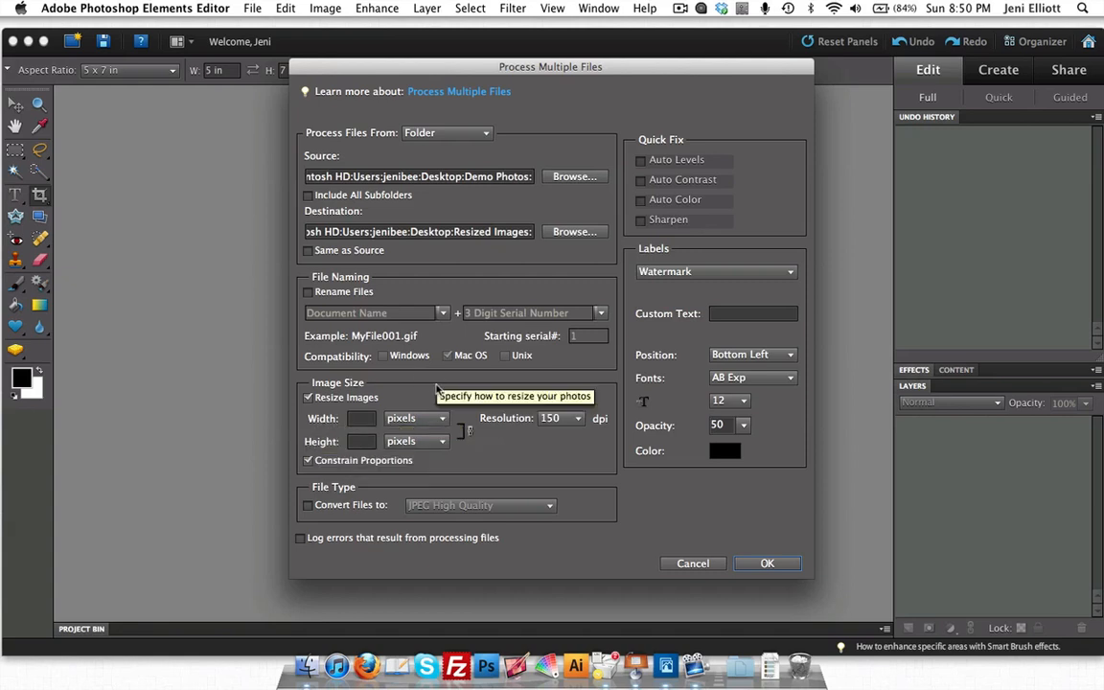
{"action": "mouse_move", "coordinate": [439, 390]}
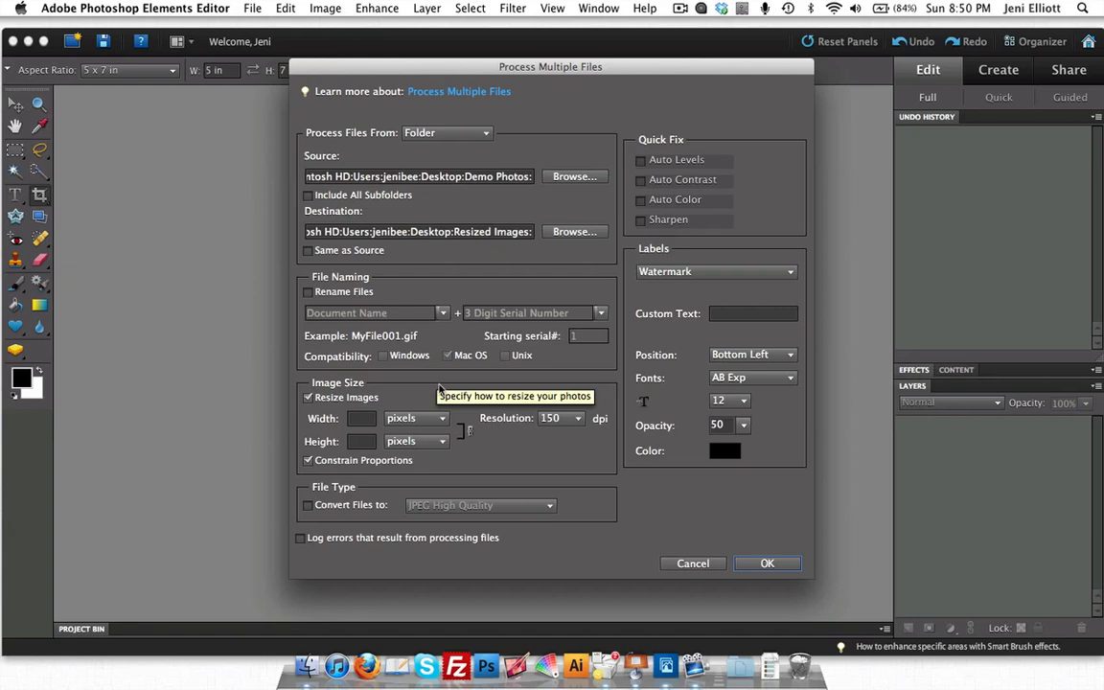
{"action": "left_click", "coordinate": [361, 418]}
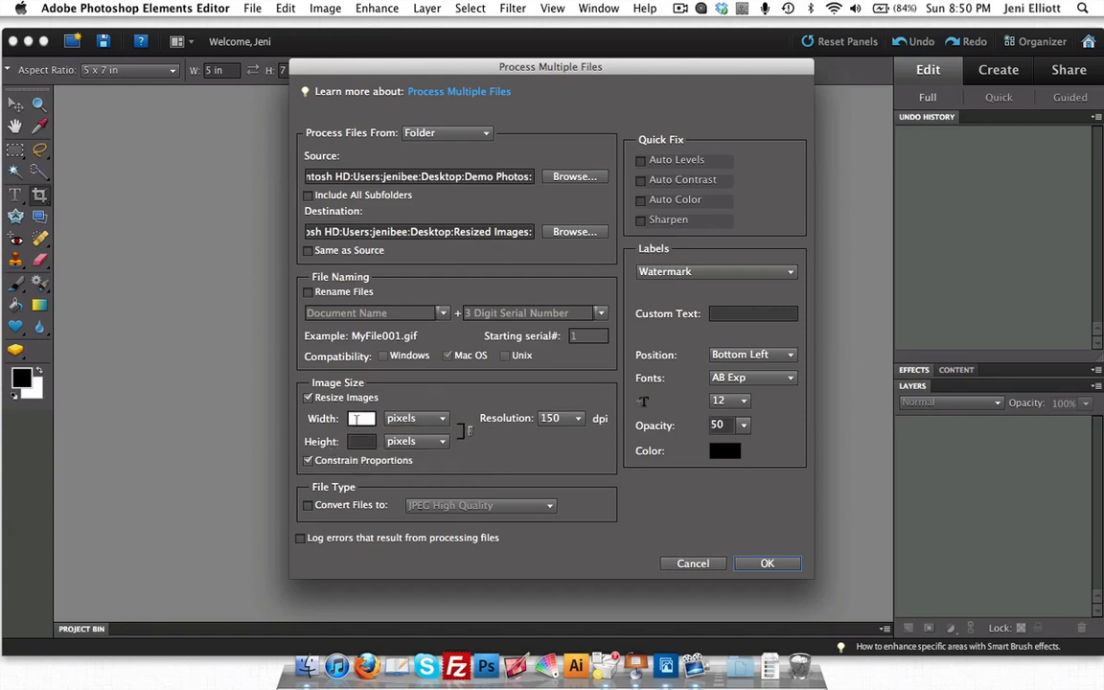
{"action": "type", "text": "620"}
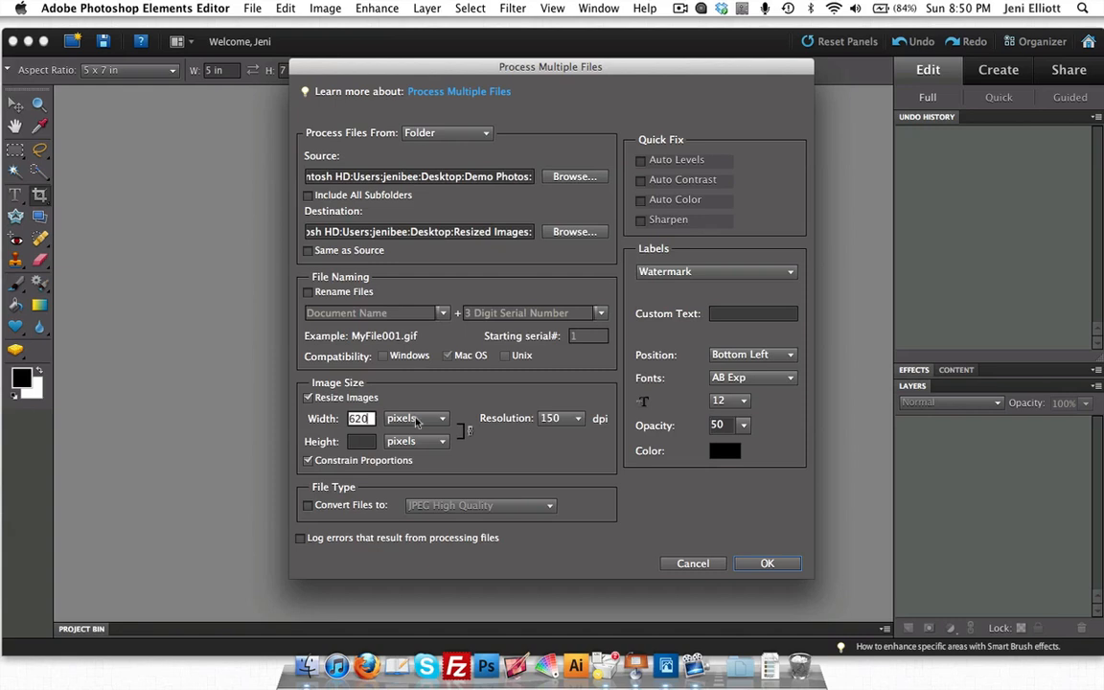
{"action": "mouse_move", "coordinate": [585, 429]}
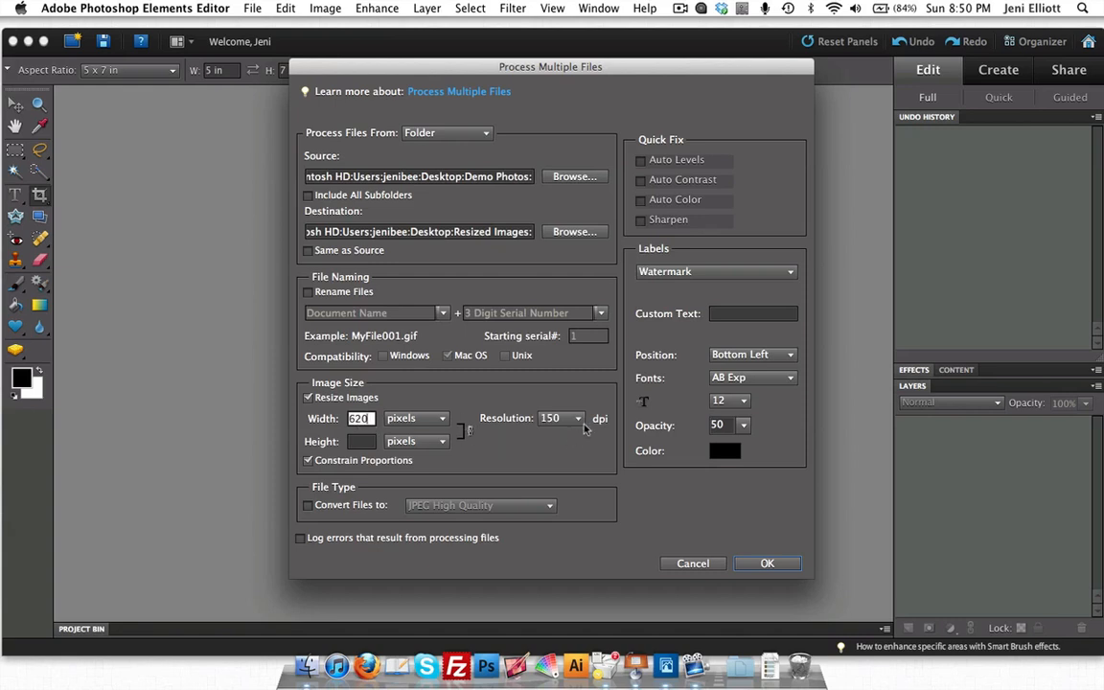
{"action": "left_click", "coordinate": [576, 418]}
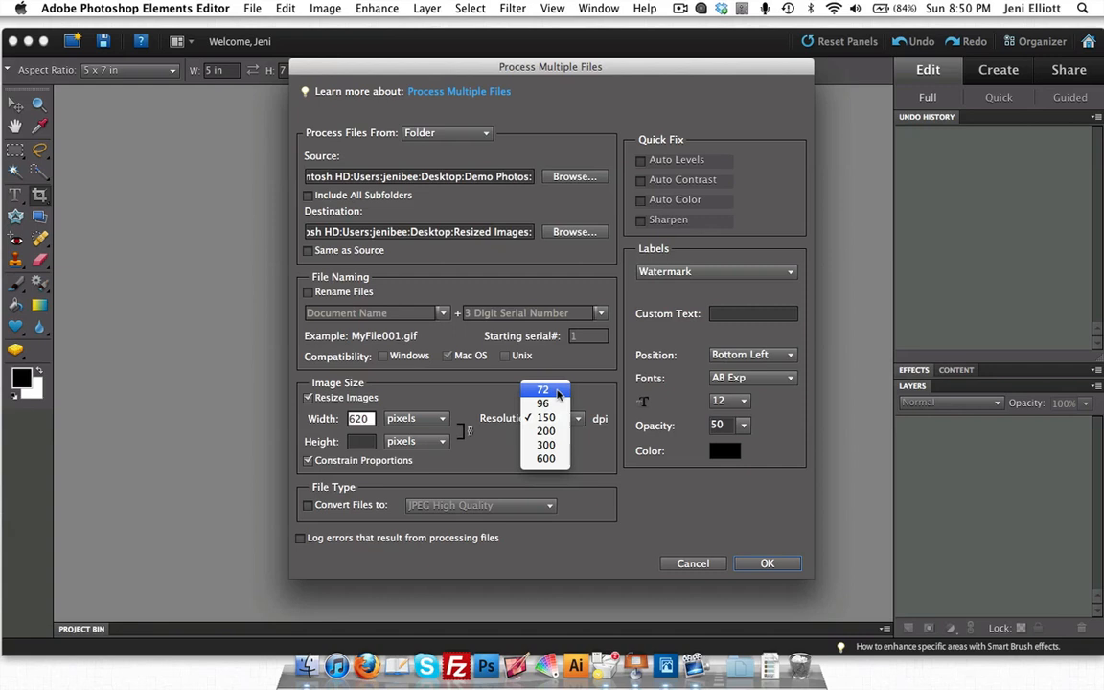
{"action": "left_click", "coordinate": [544, 390]}
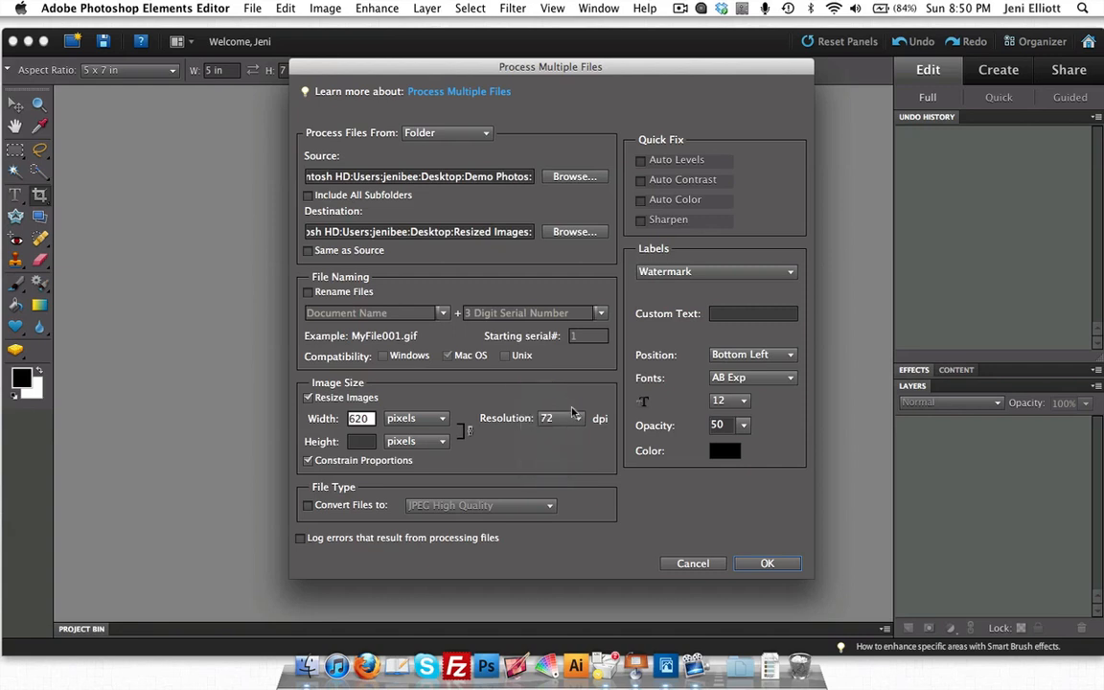
{"action": "mouse_move", "coordinate": [587, 404]}
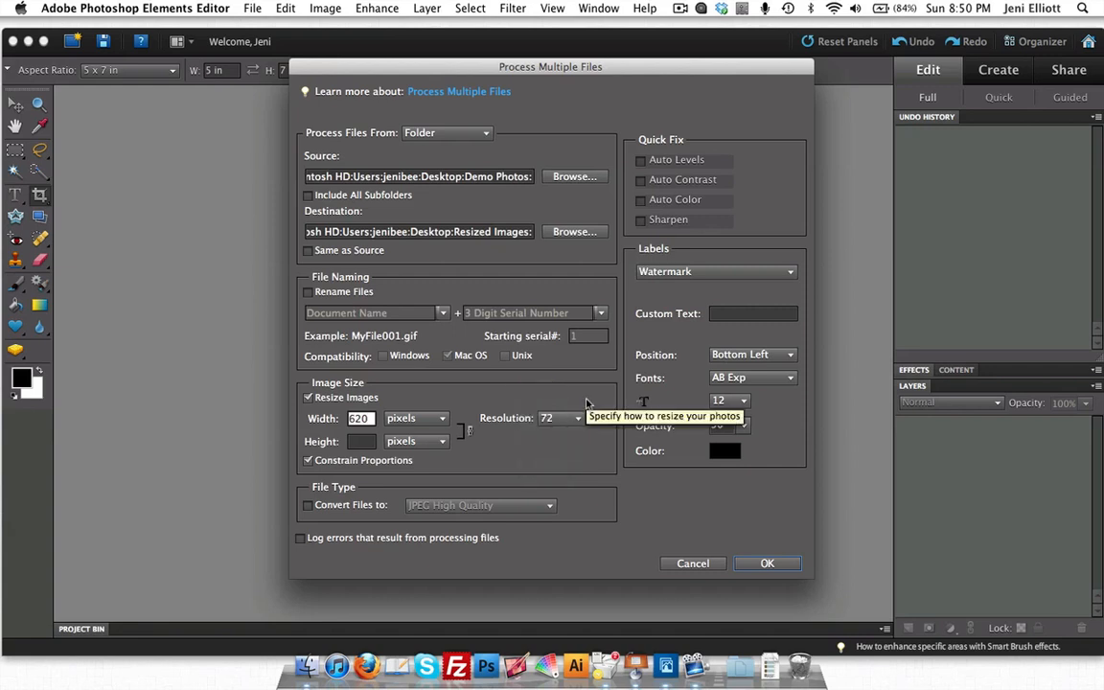
{"action": "left_click", "coordinate": [559, 417]}
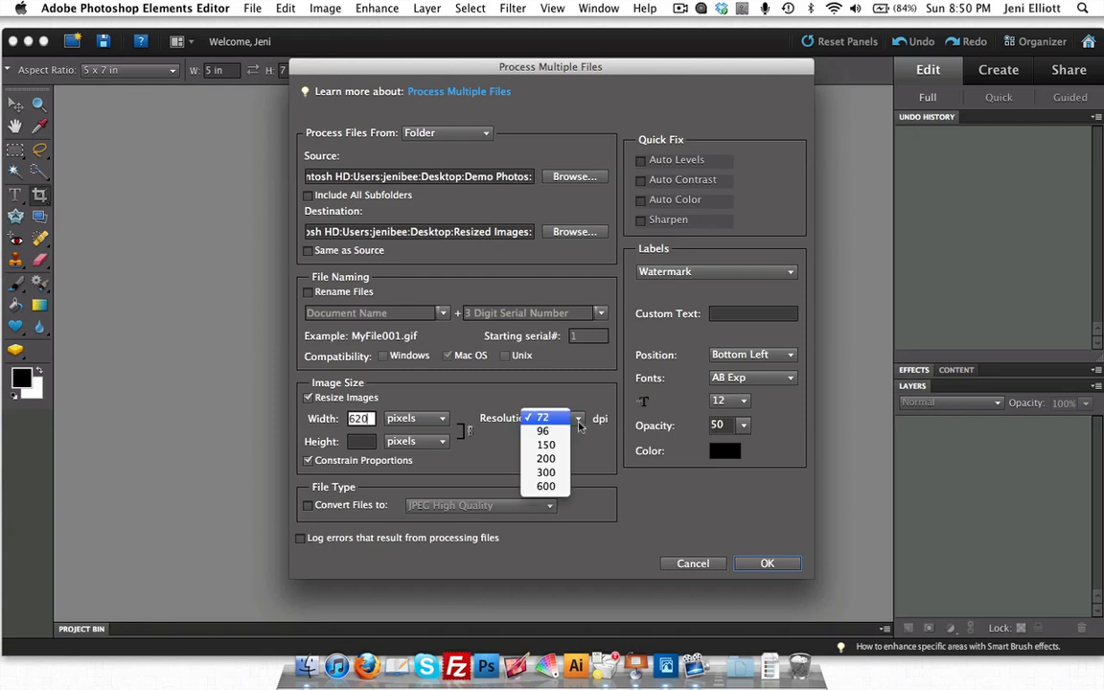
{"action": "left_click", "coordinate": [546, 444]}
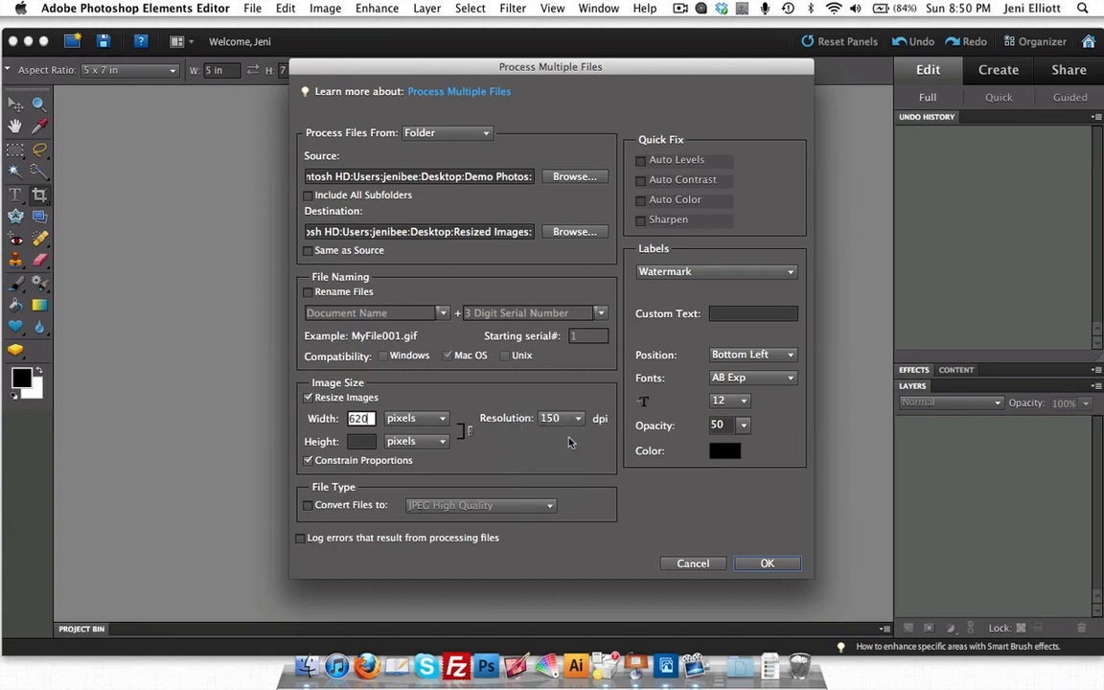
{"action": "mouse_move", "coordinate": [570, 442]}
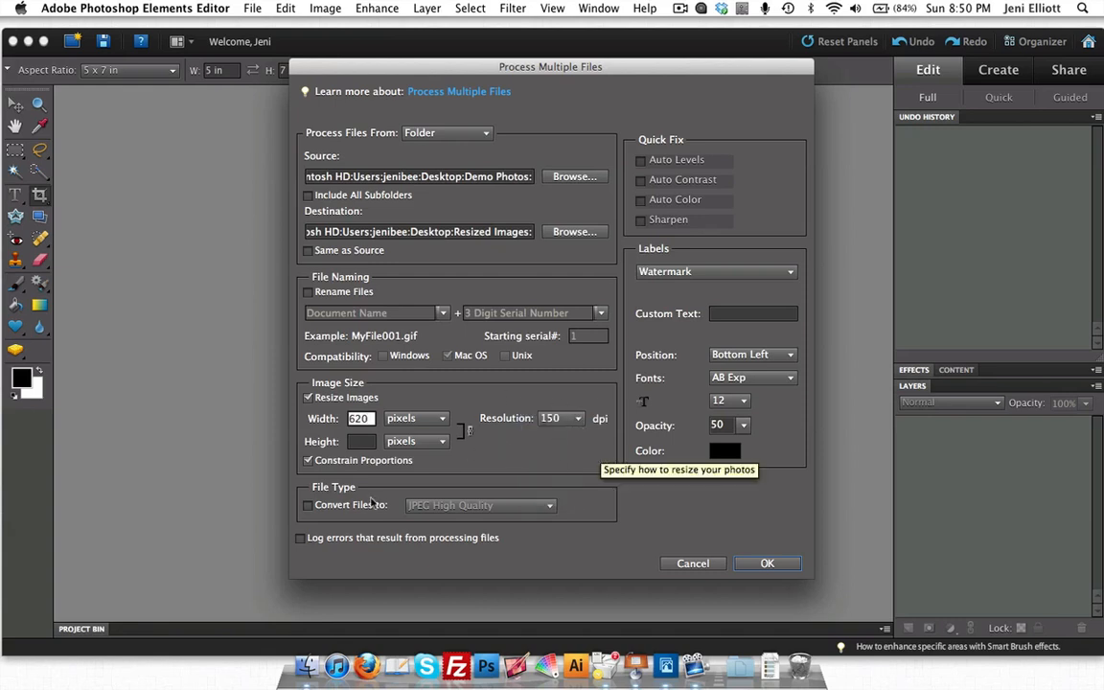
Turn on Convert Files to with JPEG High Quality as the output format.
{"action": "left_click", "coordinate": [308, 505]}
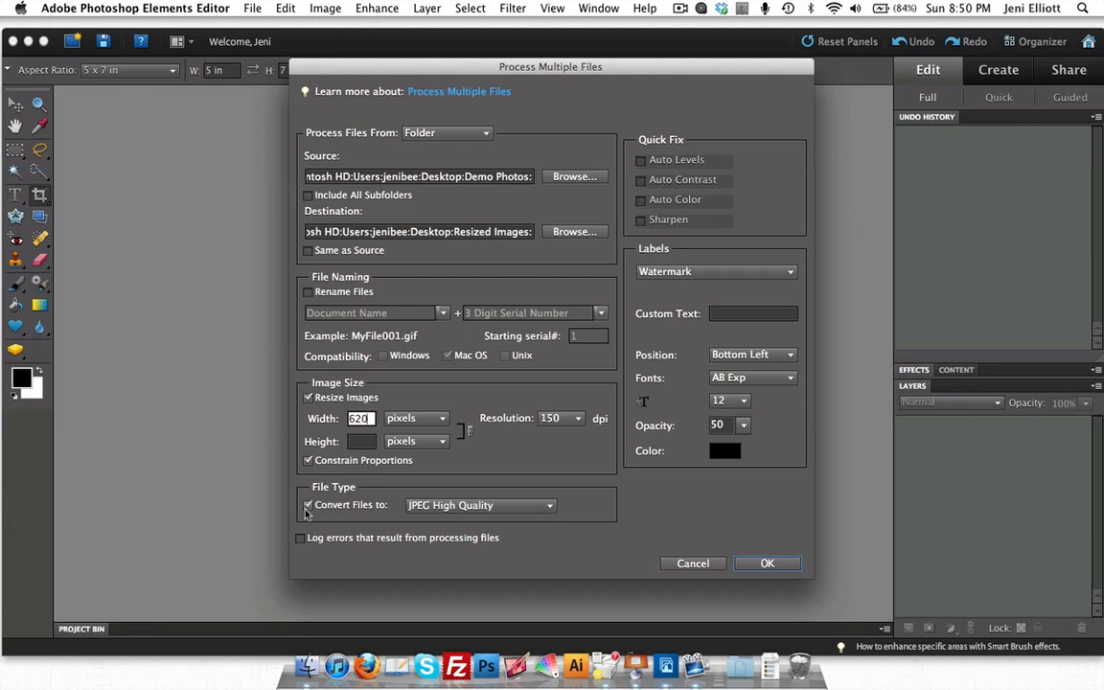
{"action": "left_click", "coordinate": [480, 505]}
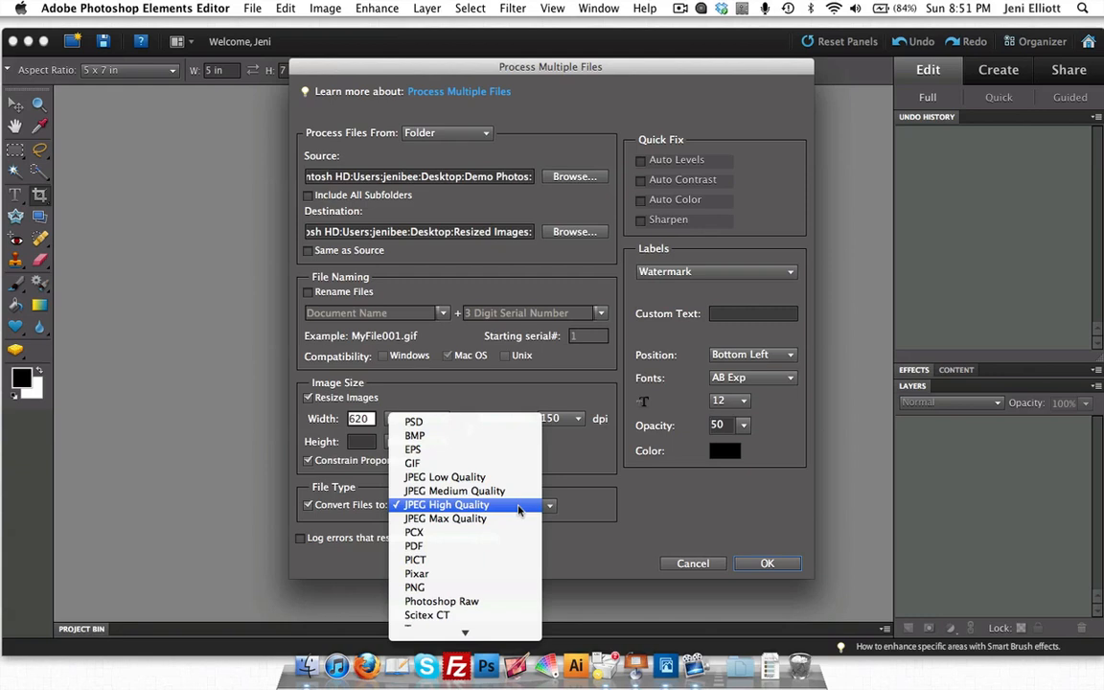
{"action": "mouse_move", "coordinate": [520, 508]}
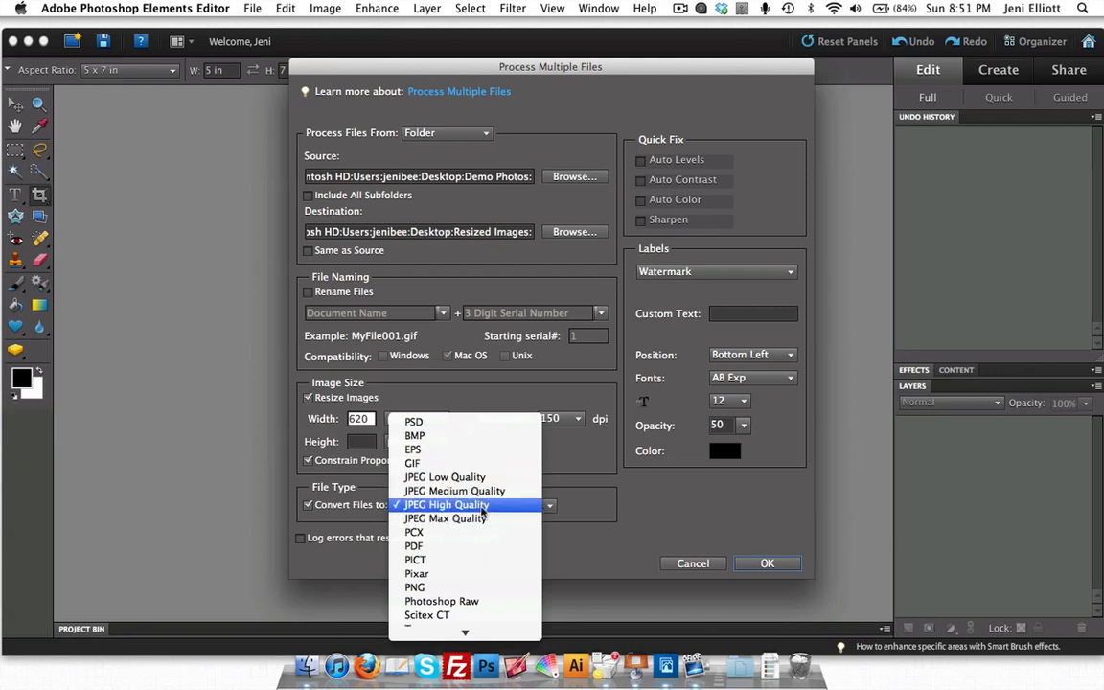
{"action": "left_click", "coordinate": [445, 506]}
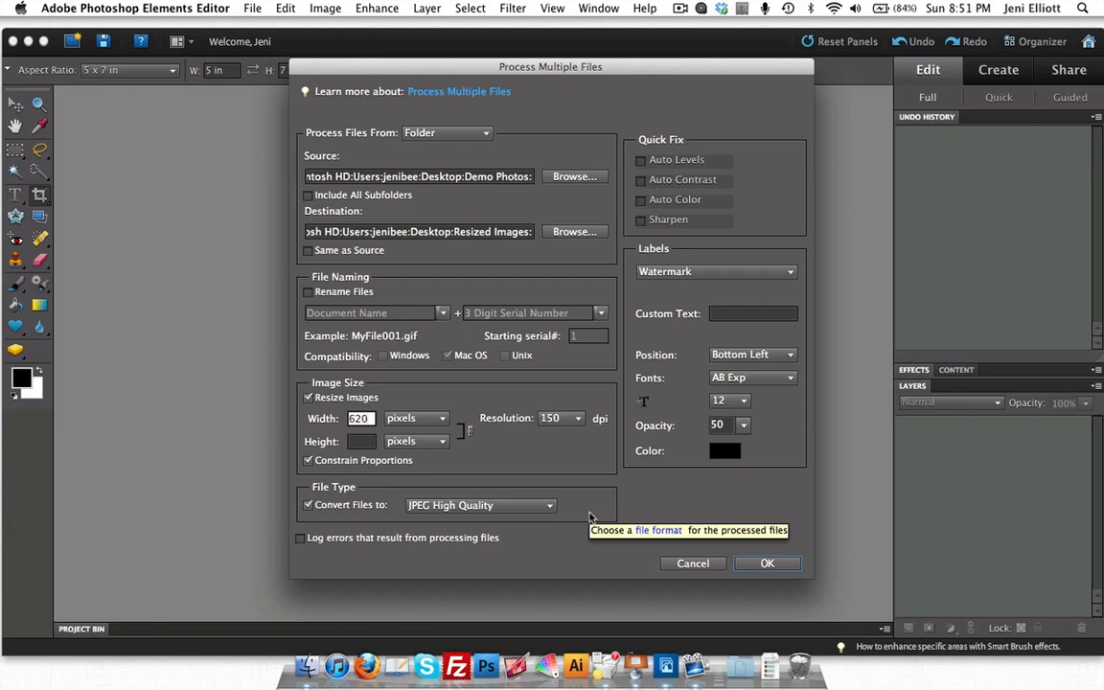
{"action": "mouse_move", "coordinate": [590, 518]}
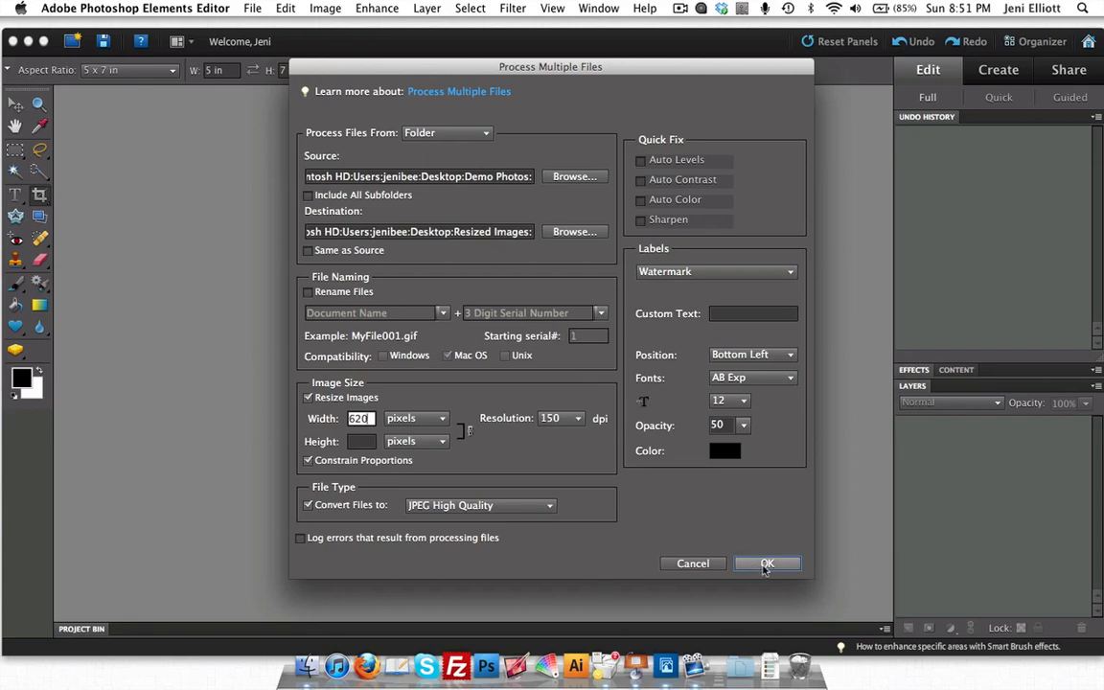
Confirm the Process Multiple Files settings with OK to run the batch.
{"action": "left_click", "coordinate": [766, 564]}
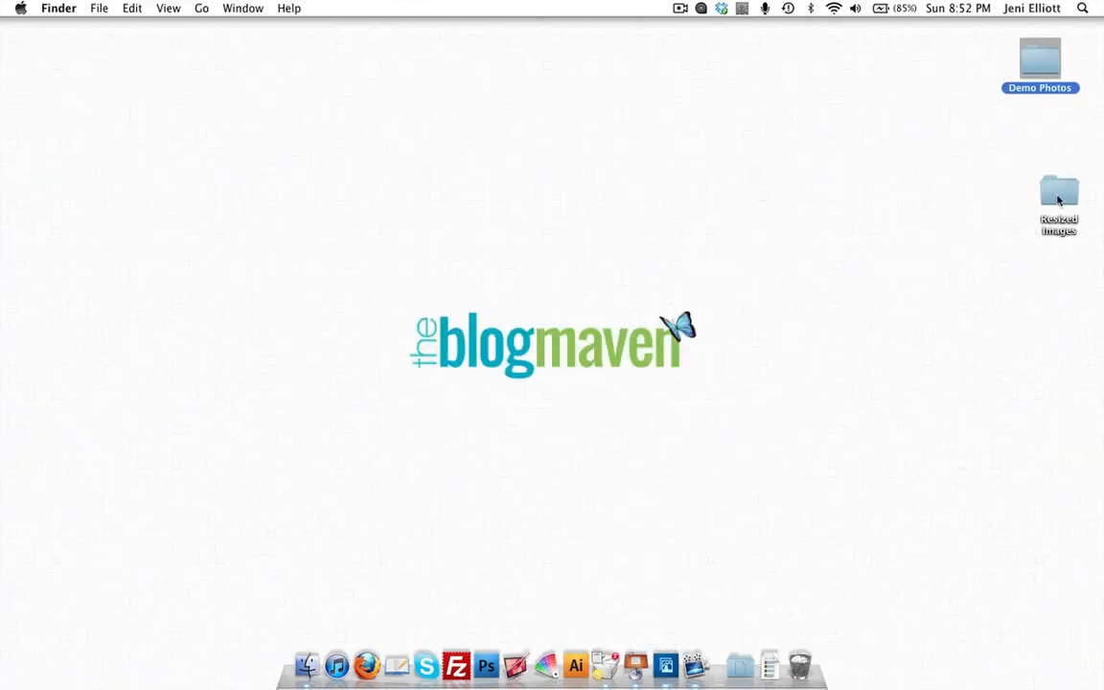
Open the desktop's Resized Images folder showing the seven processed JPGs.
{"action": "double_click", "coordinate": [1058, 191]}
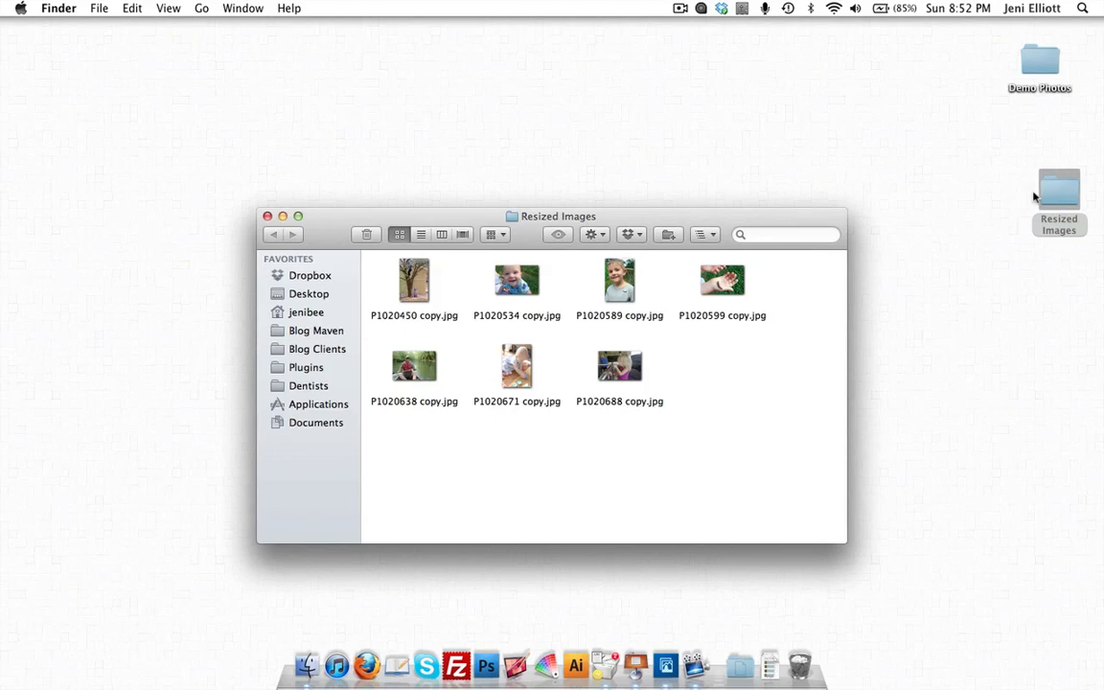
{"action": "mouse_move", "coordinate": [805, 486]}
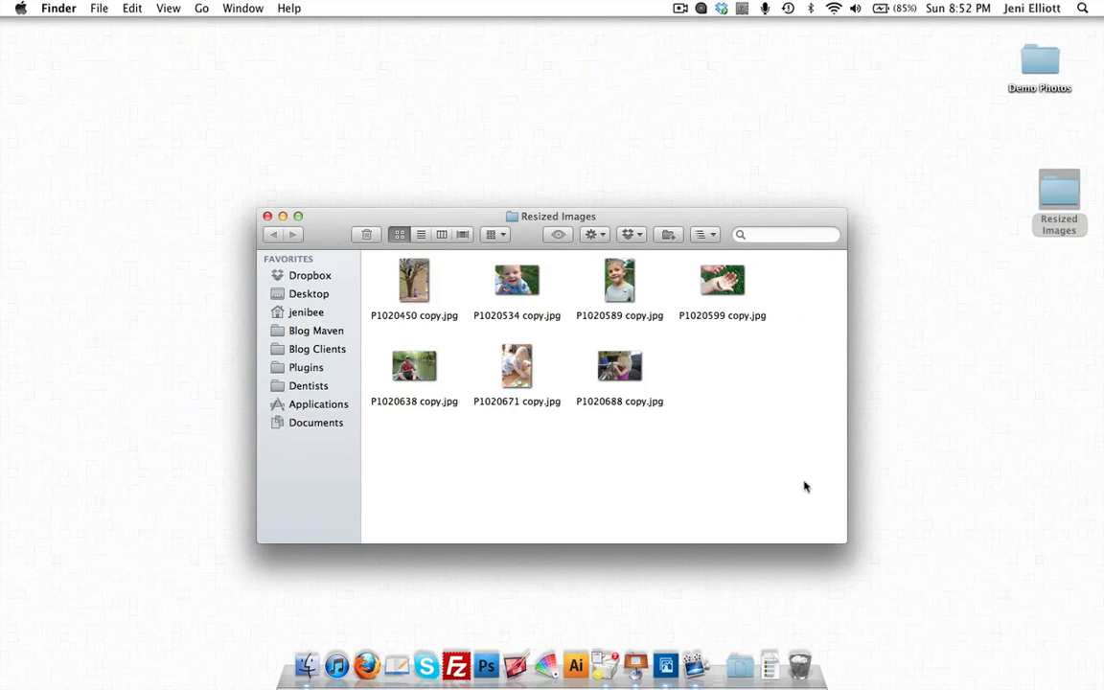
{"action": "mouse_move", "coordinate": [427, 323]}
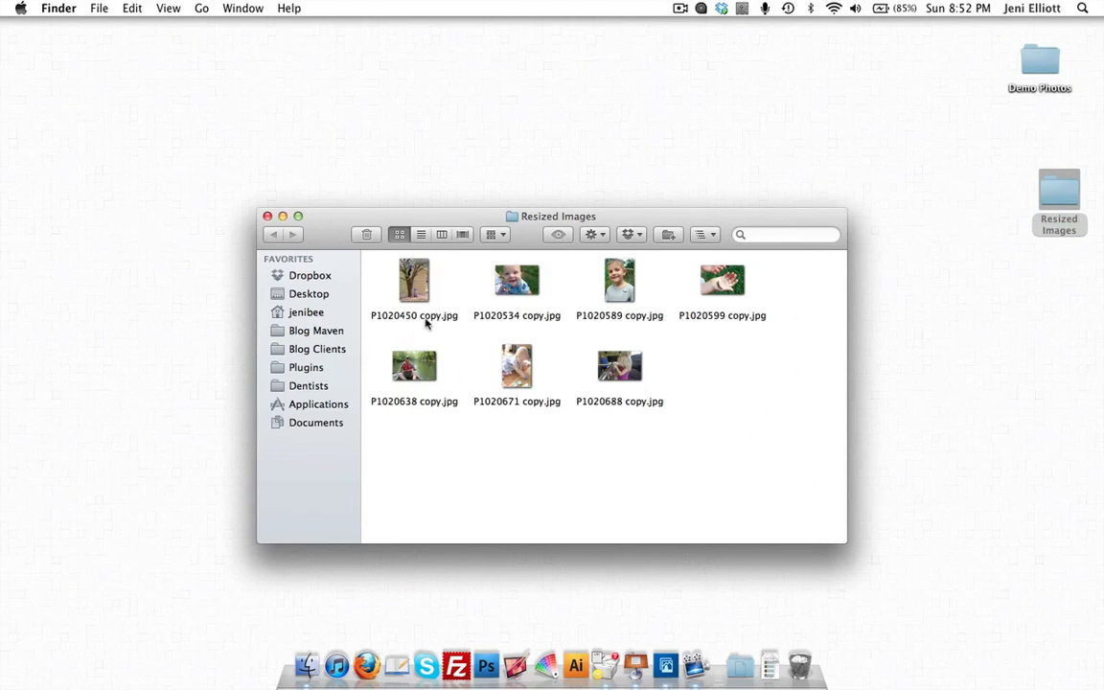
{"action": "mouse_move", "coordinate": [823, 100]}
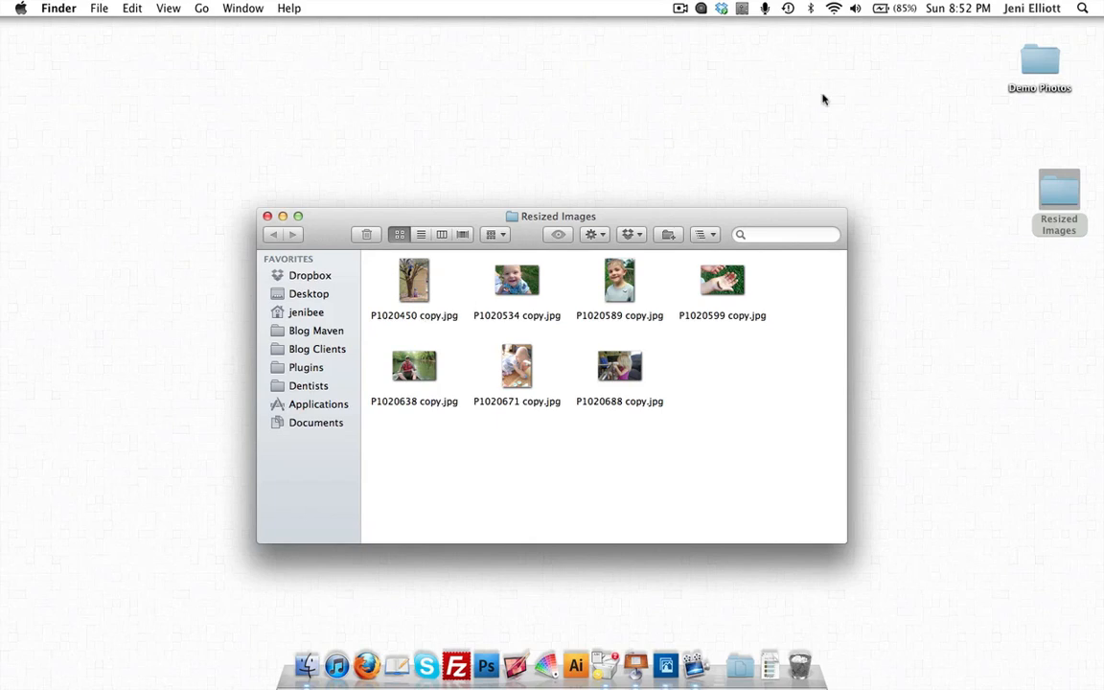
{"action": "mouse_move", "coordinate": [400, 373]}
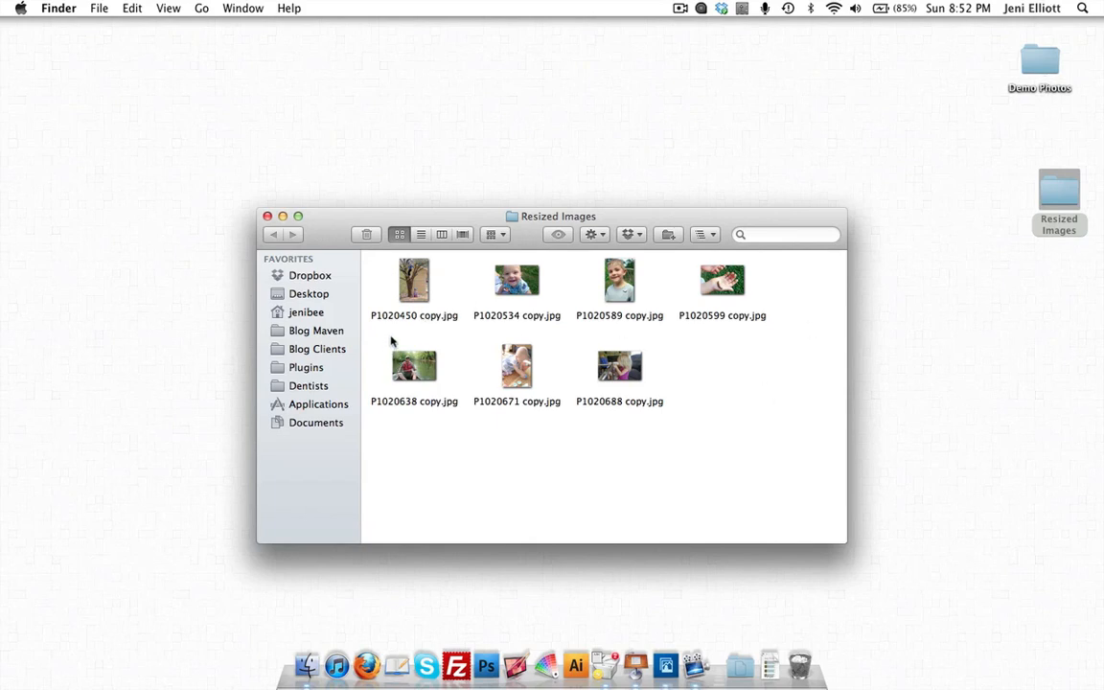
{"action": "mouse_move", "coordinate": [407, 323]}
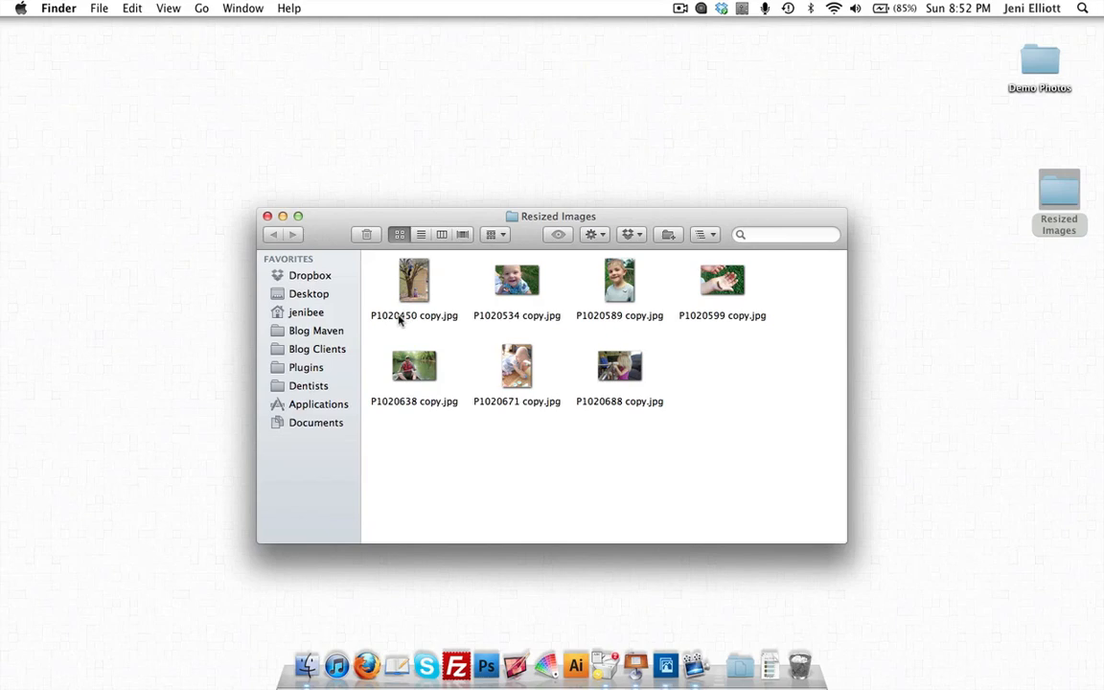
Check P1020450 copy.jpg is 620 × 929 and 422 KB, then open it in Preview.
{"action": "right_click", "coordinate": [414, 280]}
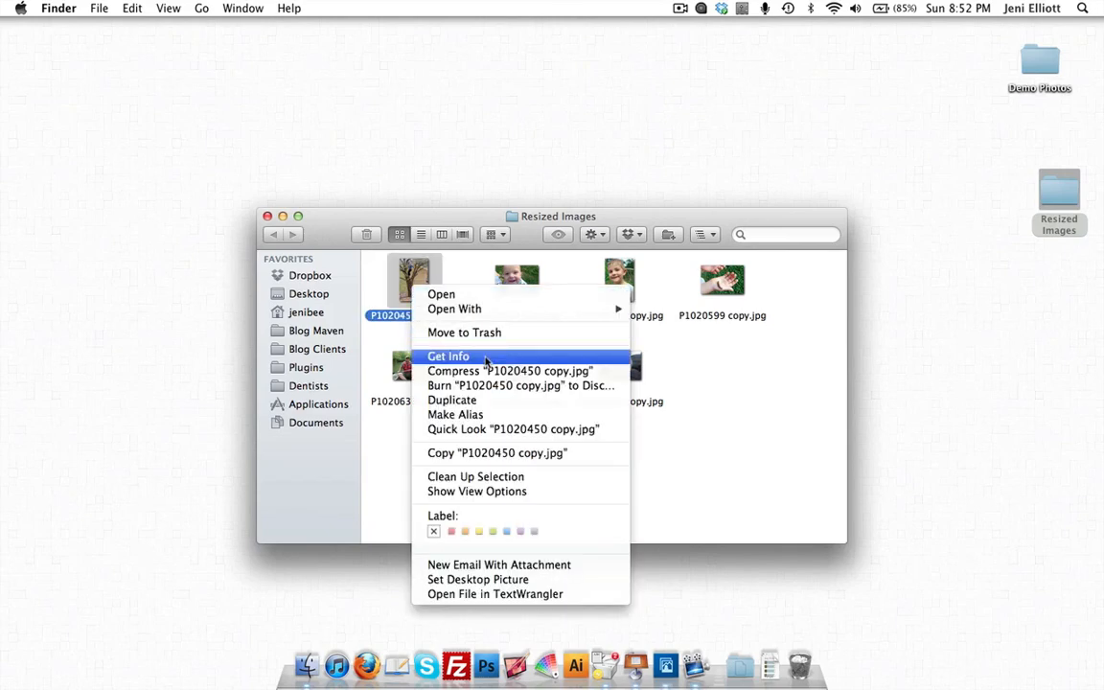
{"action": "left_click", "coordinate": [448, 356]}
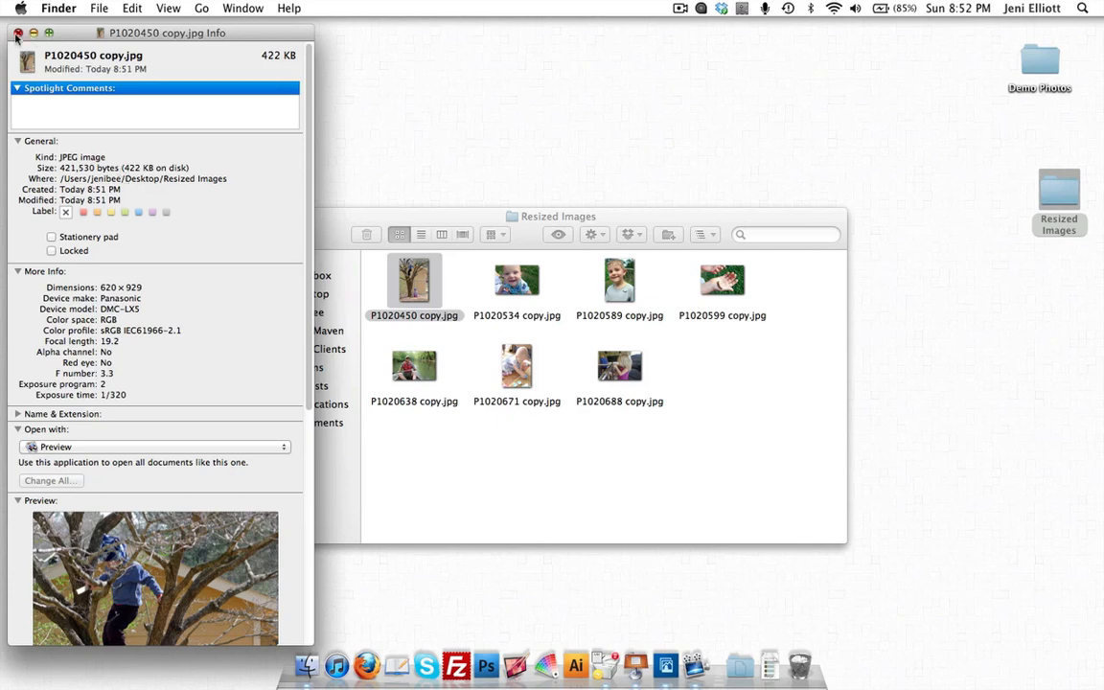
{"action": "left_click", "coordinate": [16, 32]}
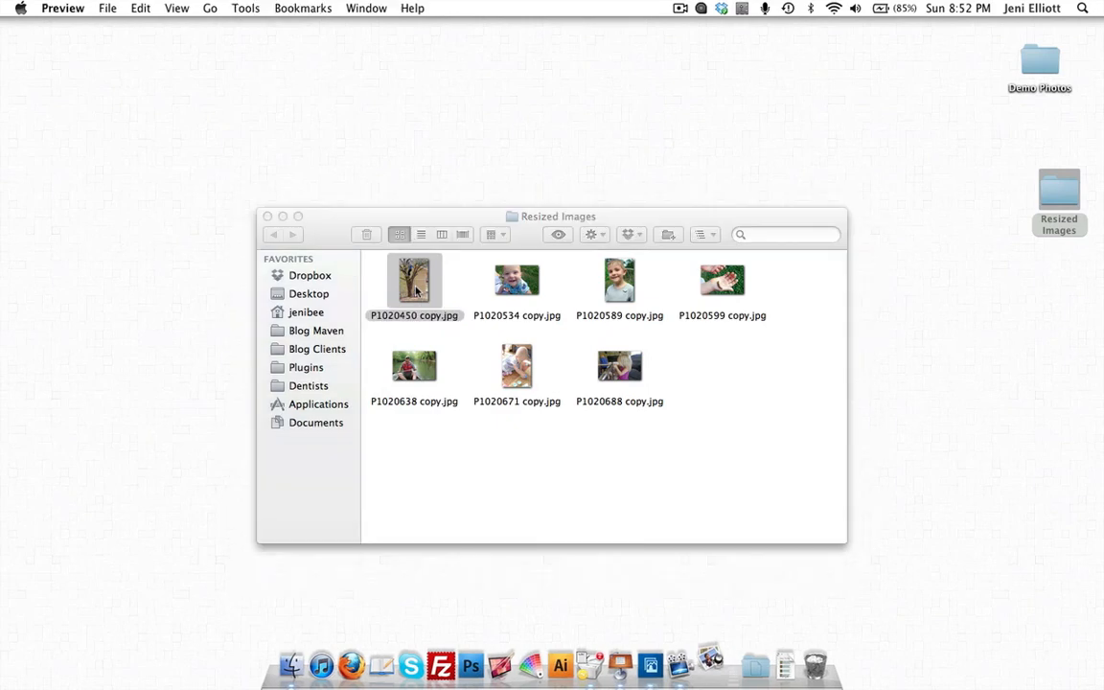
{"action": "double_click", "coordinate": [414, 280]}
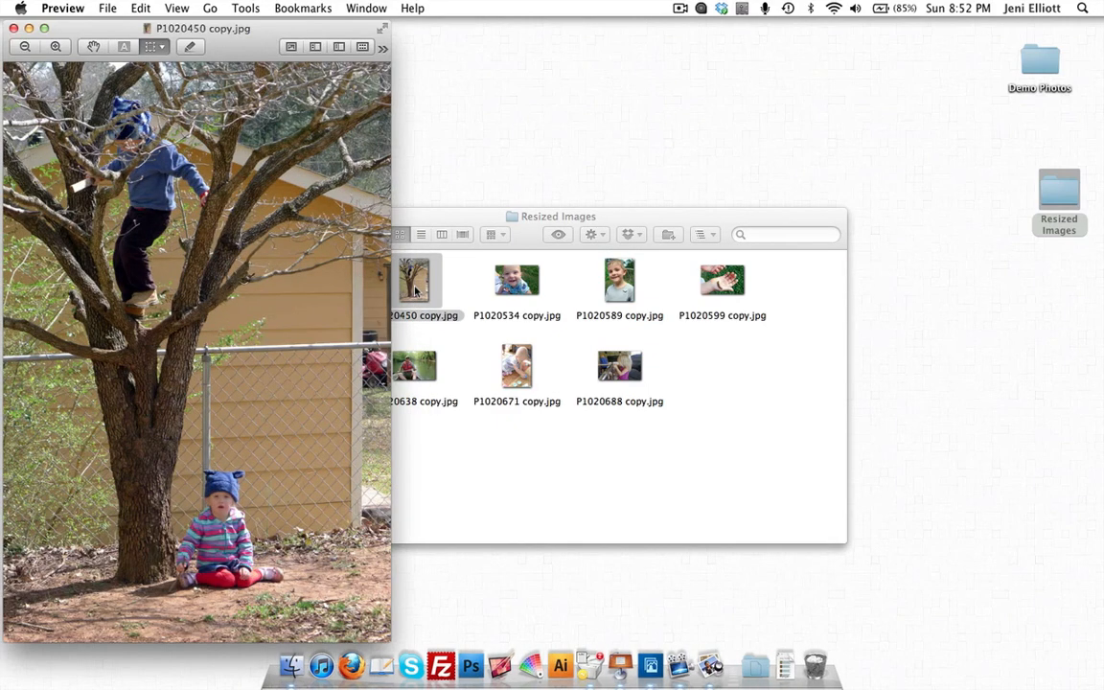